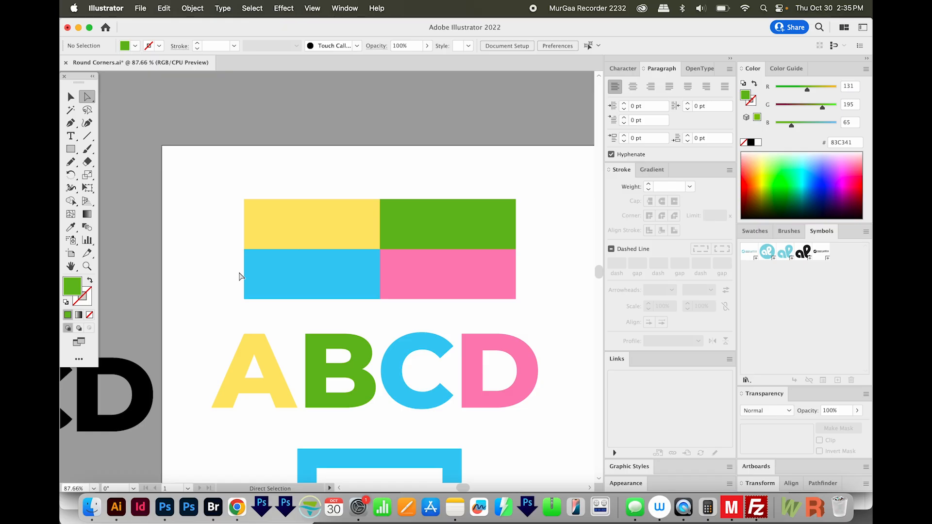
Select the yellow rectangle on its own with Direct Selection to reveal its corner widgets
left_click(70, 96)
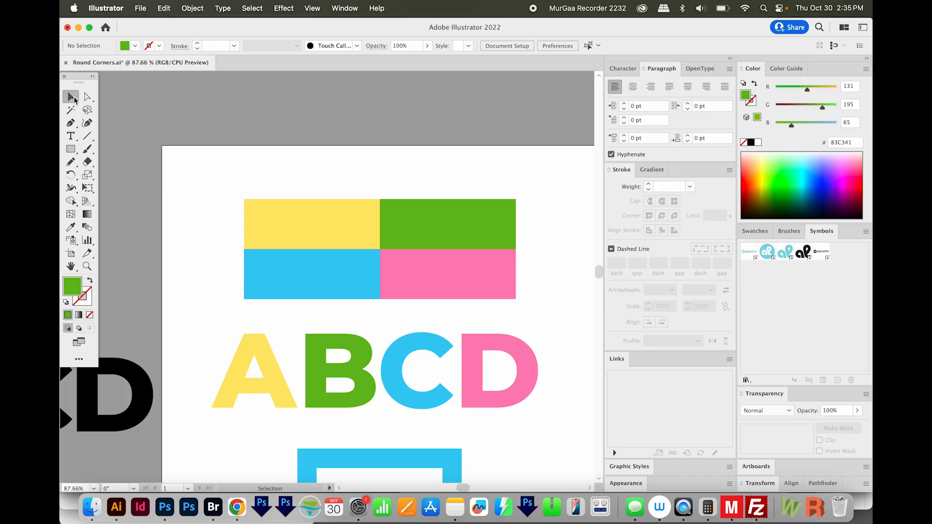
left_click(448, 224)
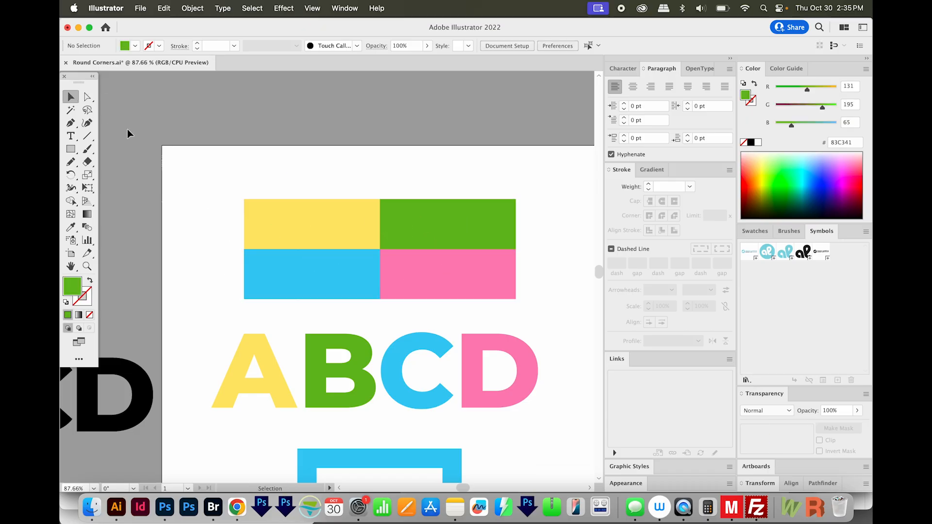
left_click(86, 97)
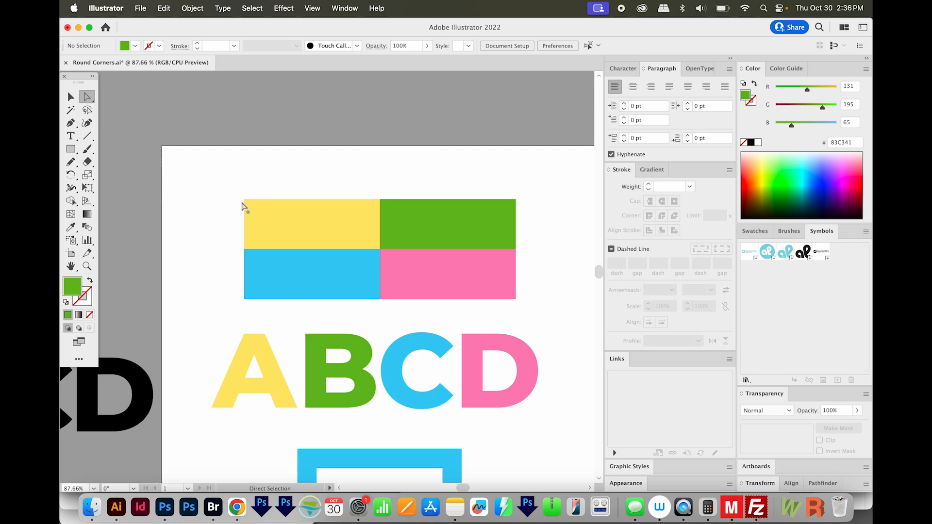
left_click(311, 224)
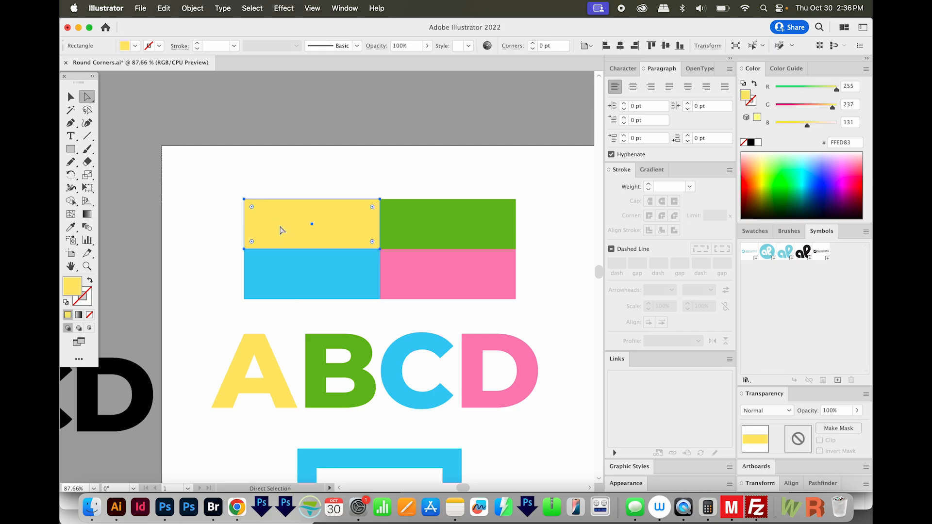
left_click(87, 96)
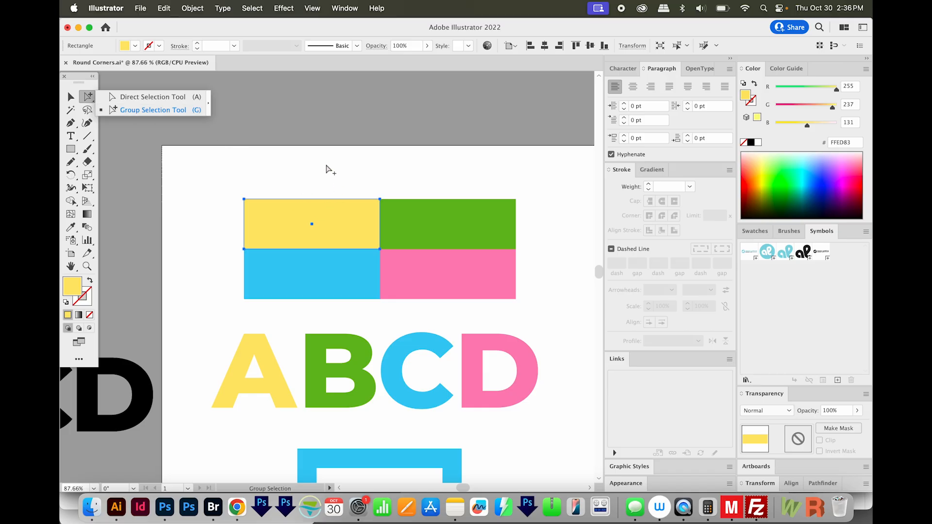
Drag the yellow rectangle's left corner widgets between about 2.6 pt and 13 pt, settling on a subtle rounding
left_click(152, 96)
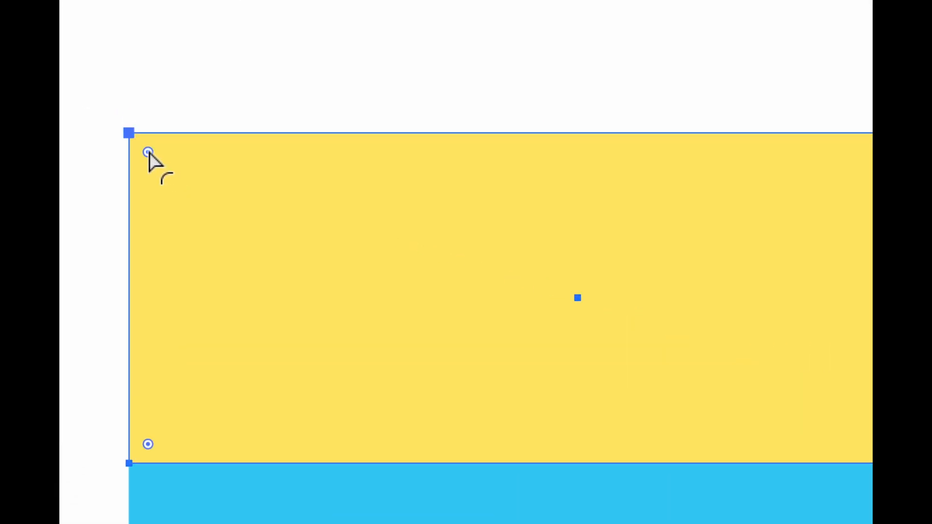
left_click_drag(148, 151, 157, 160)
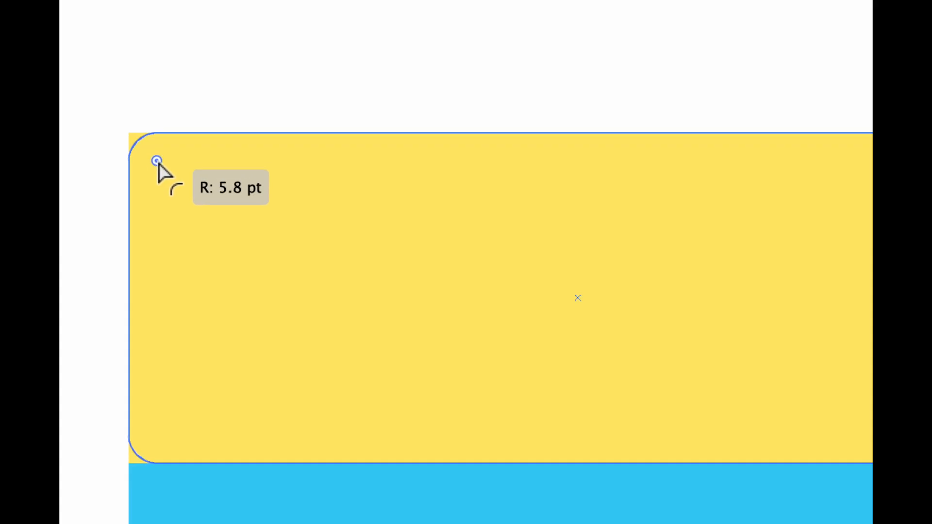
left_click_drag(155, 161, 190, 194)
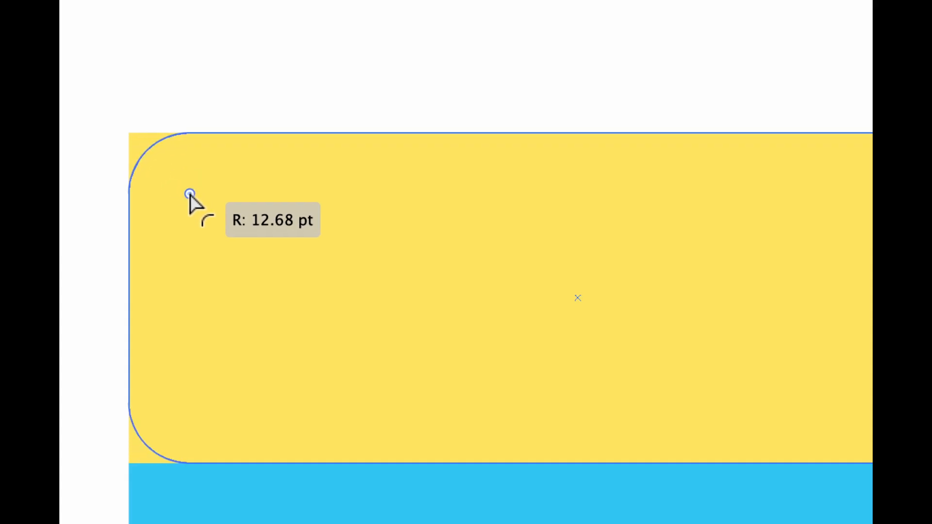
left_click_drag(190, 196, 141, 147)
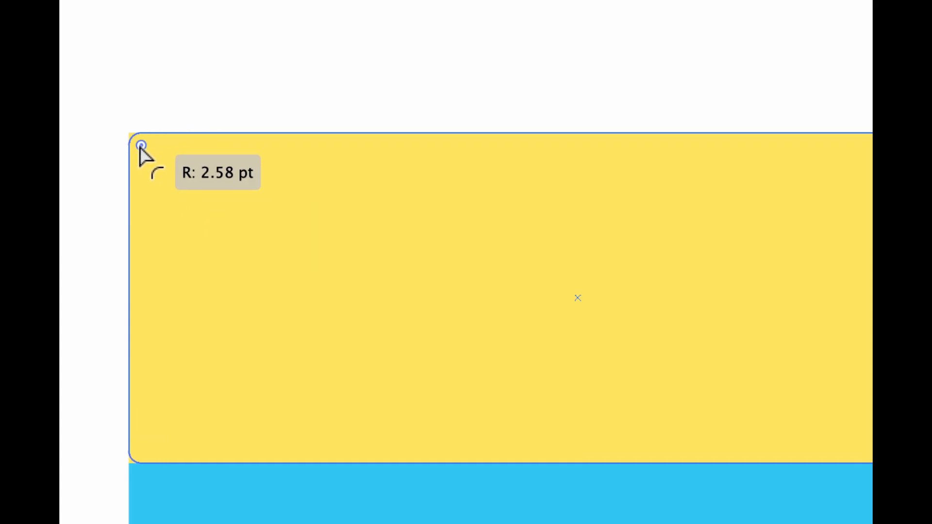
left_click_drag(142, 148, 191, 196)
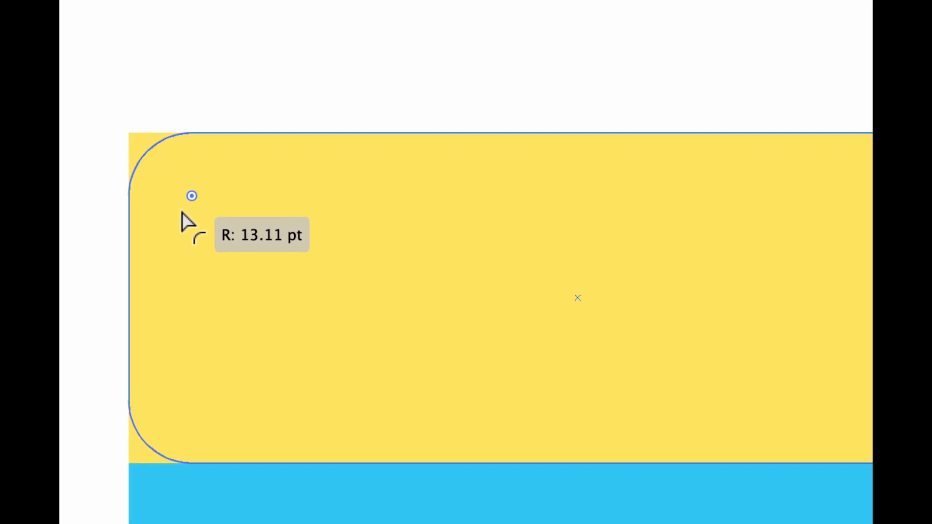
left_click_drag(191, 196, 157, 162)
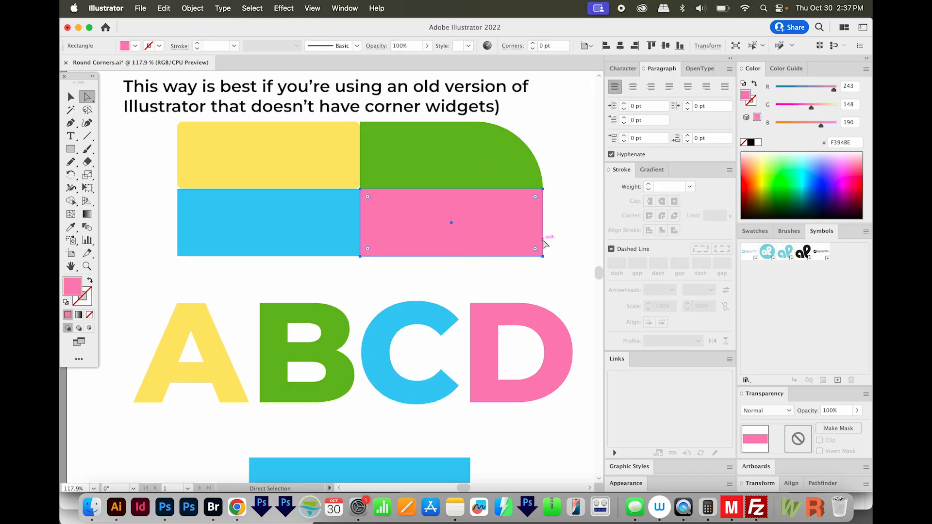
mouse_move(488, 245)
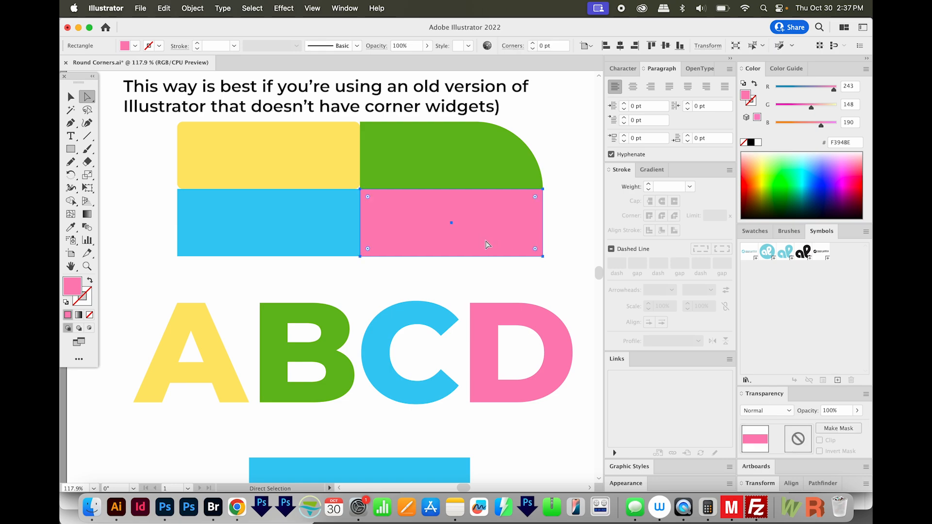
Add an Effect > Stylize > Round Corners effect to the pink rectangle and preview it
left_click(284, 9)
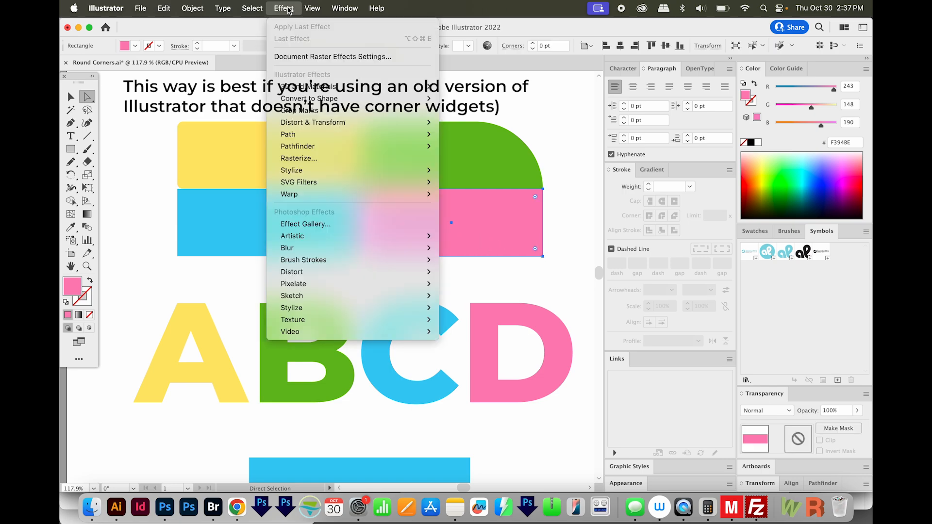
mouse_move(291, 170)
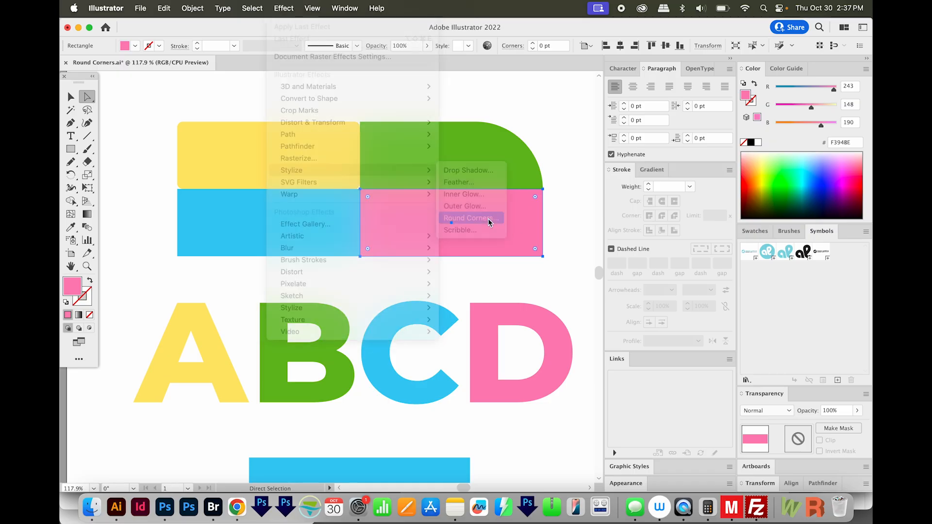
left_click(468, 217)
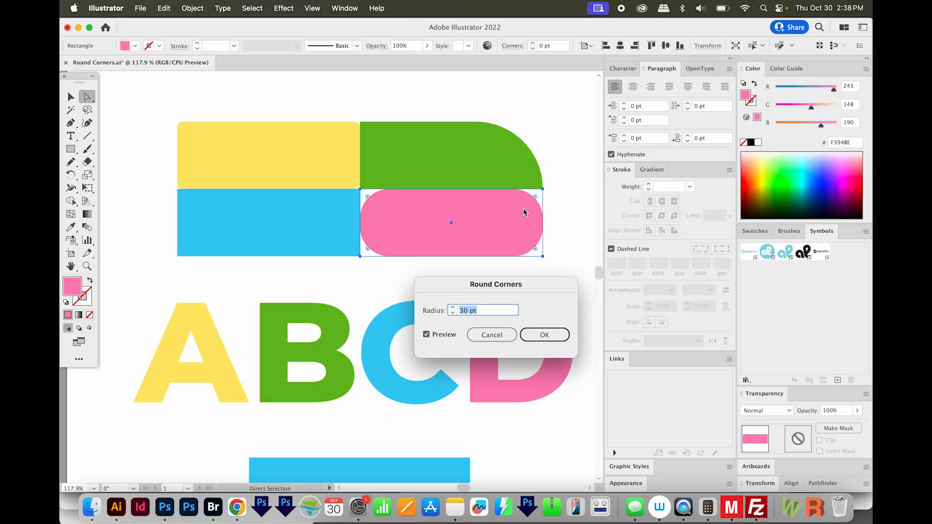
mouse_move(410, 314)
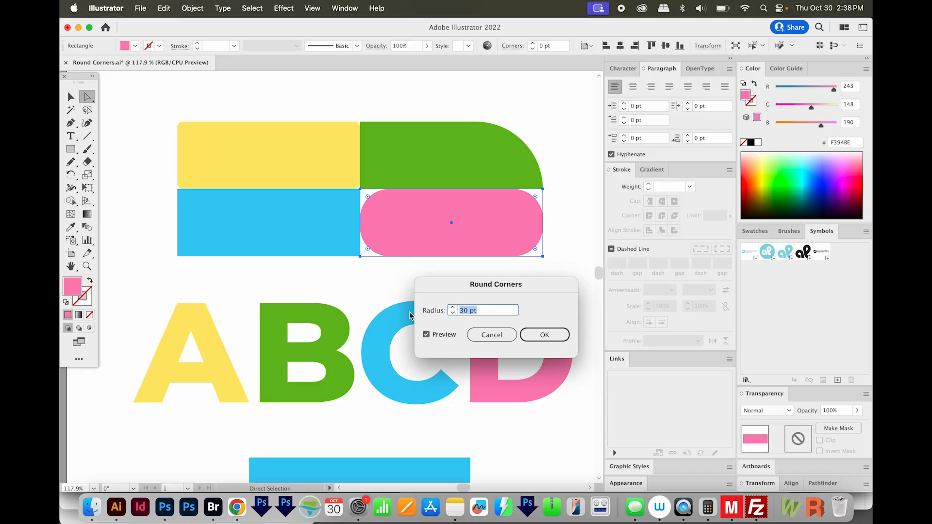
mouse_move(534, 316)
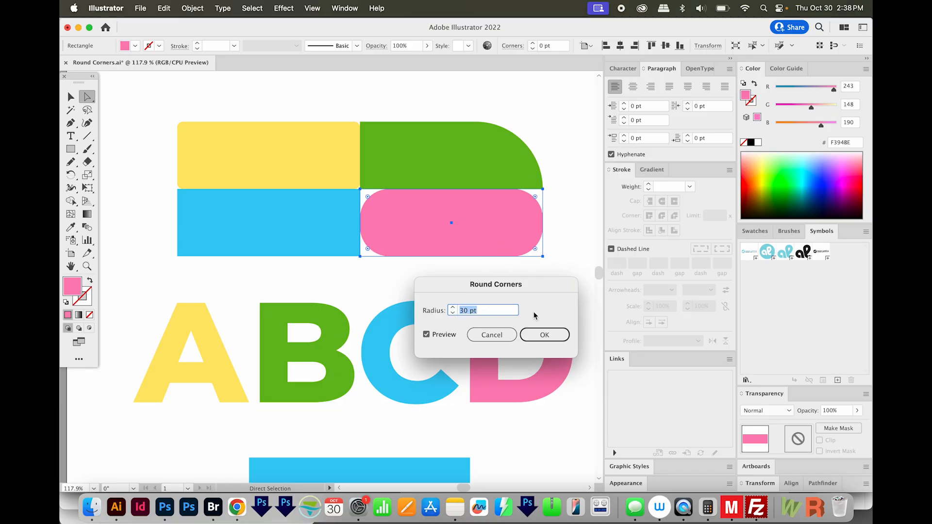
Confirm the 30 pt Round Corners effect, leaving the pink rectangle as a pill shape
left_click(544, 335)
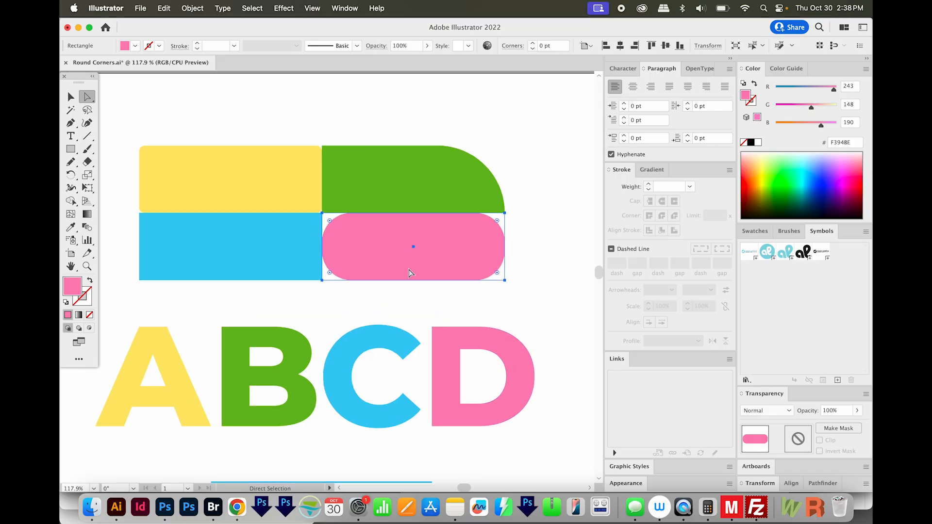
mouse_move(456, 239)
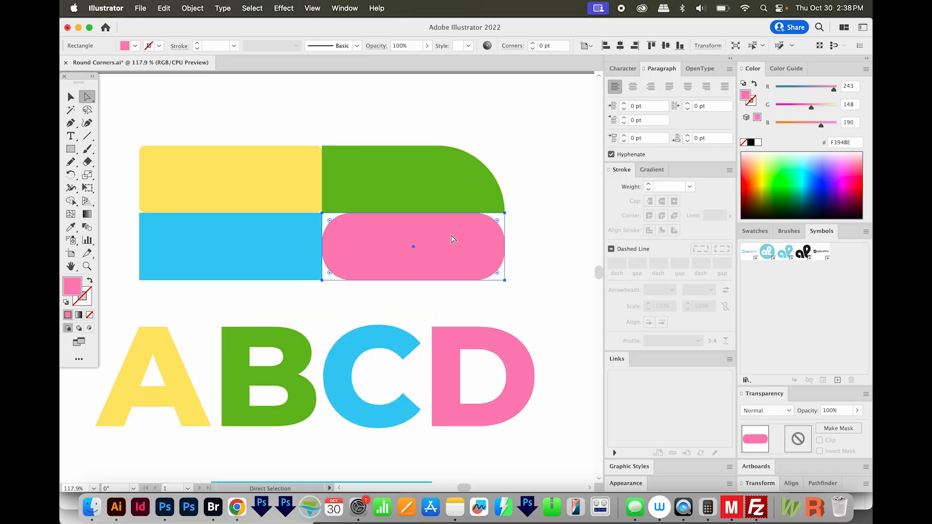
mouse_move(407, 261)
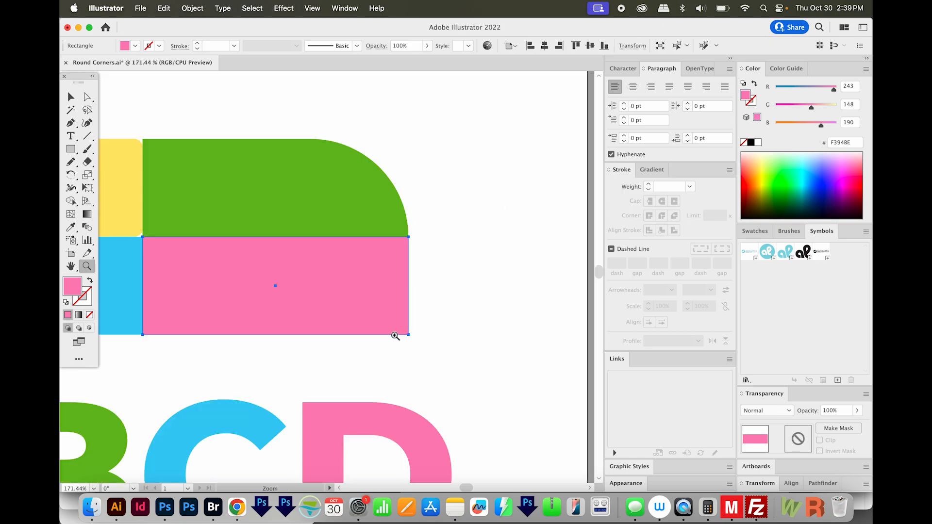
mouse_move(350, 322)
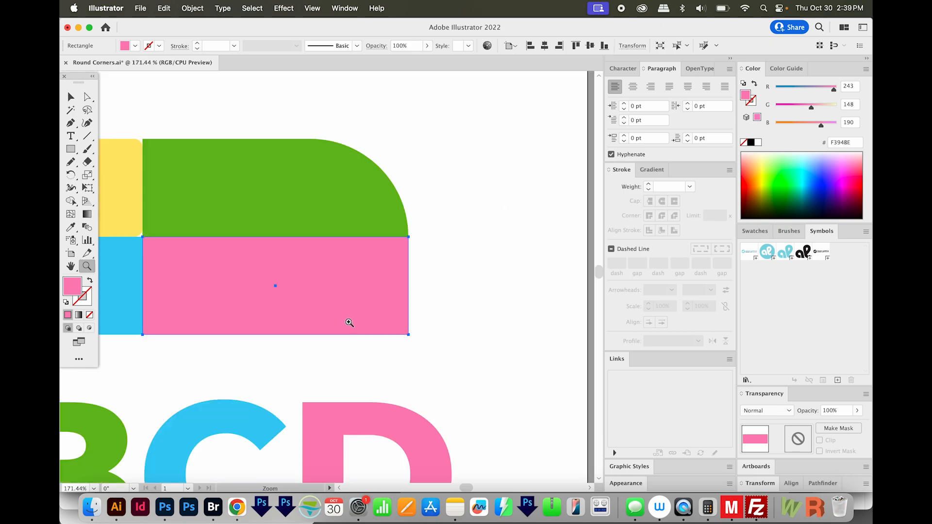
mouse_move(345, 311)
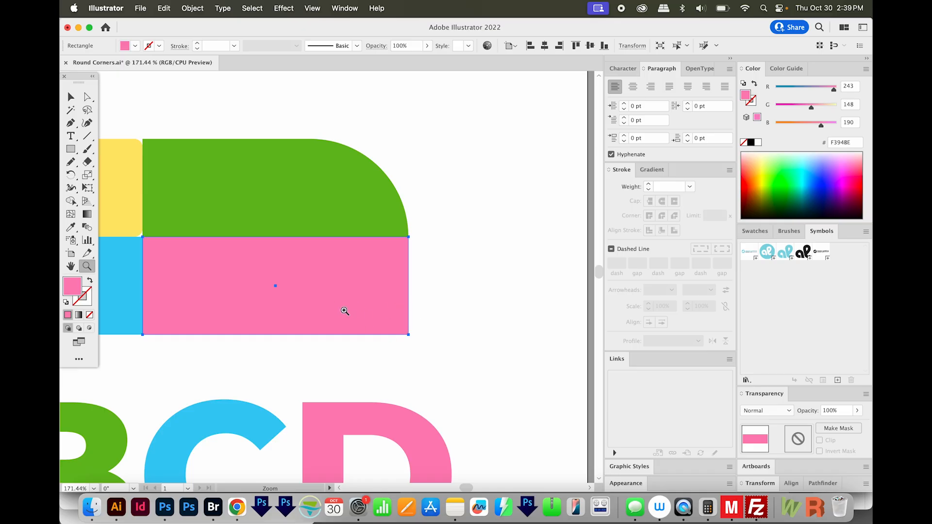
mouse_move(280, 296)
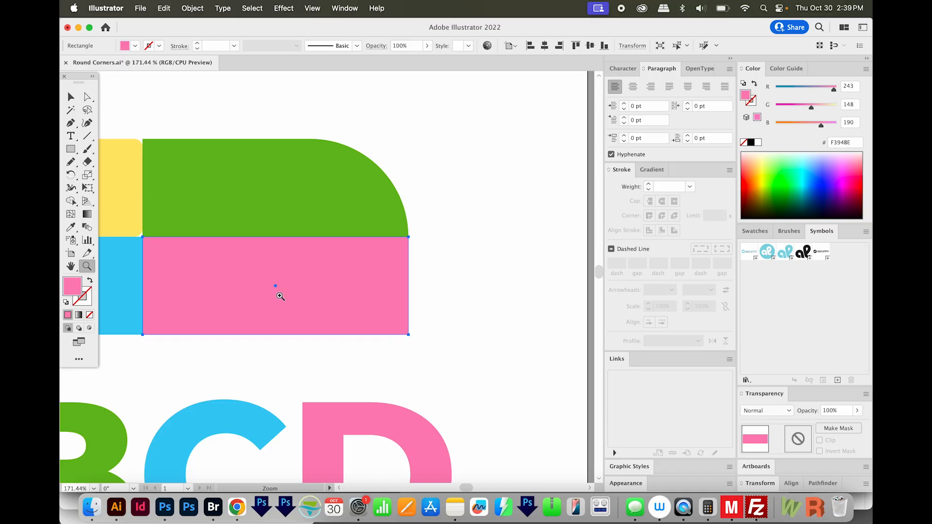
mouse_move(269, 305)
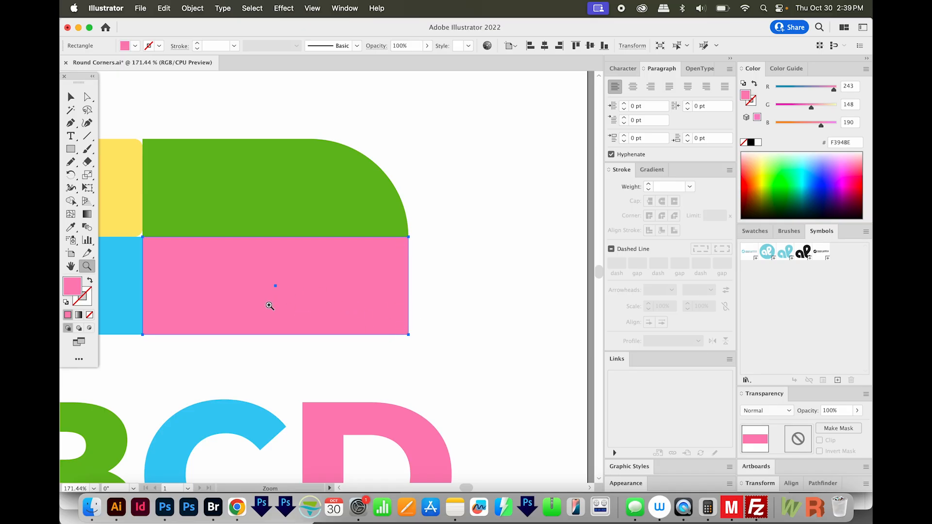
mouse_move(280, 298)
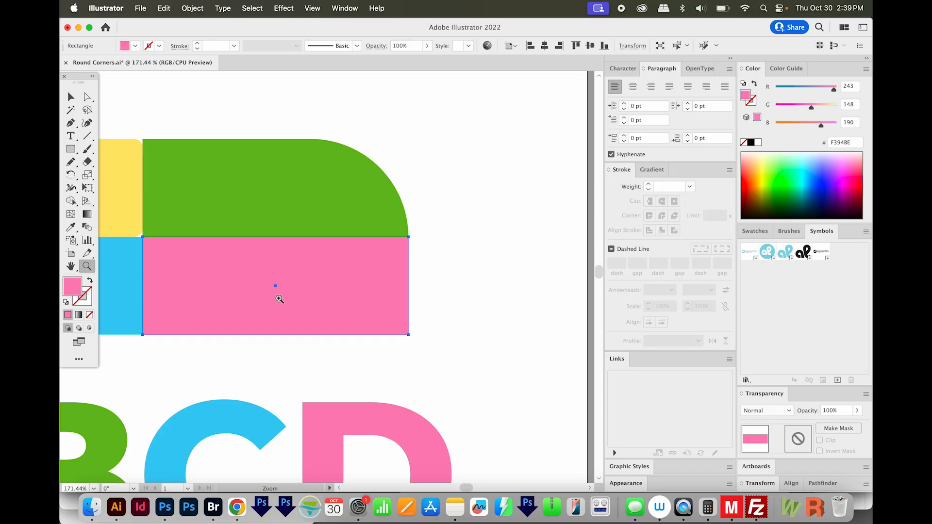
mouse_move(321, 301)
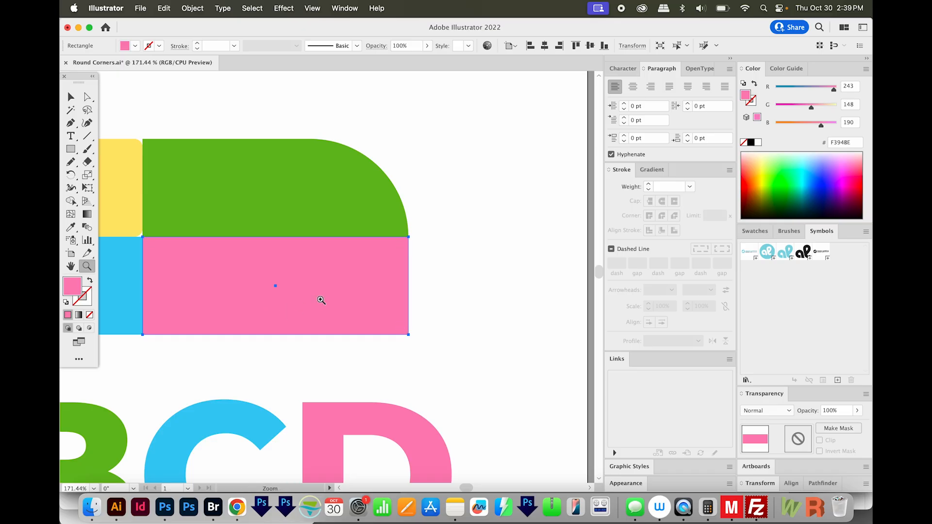
mouse_move(359, 304)
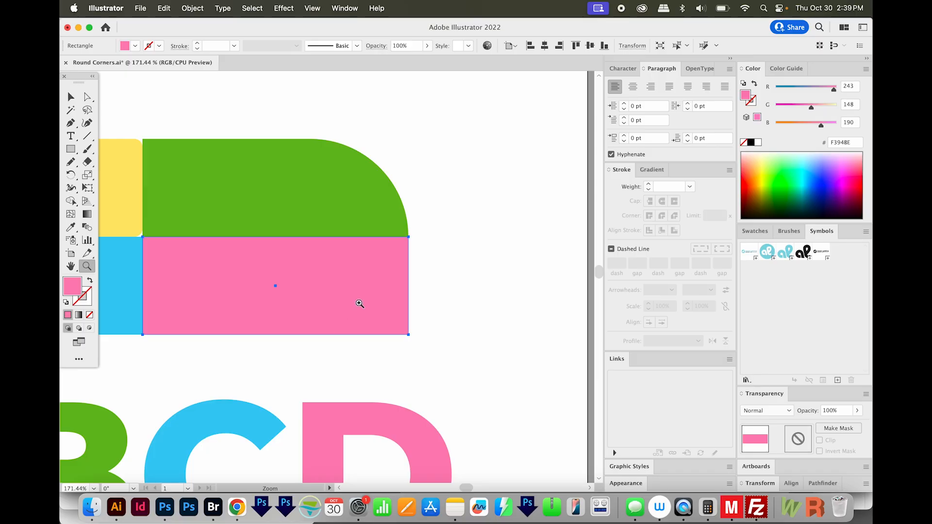
Apply the Round Corners effect from Effect > Stylize to the selected pink rectangle
left_click(284, 8)
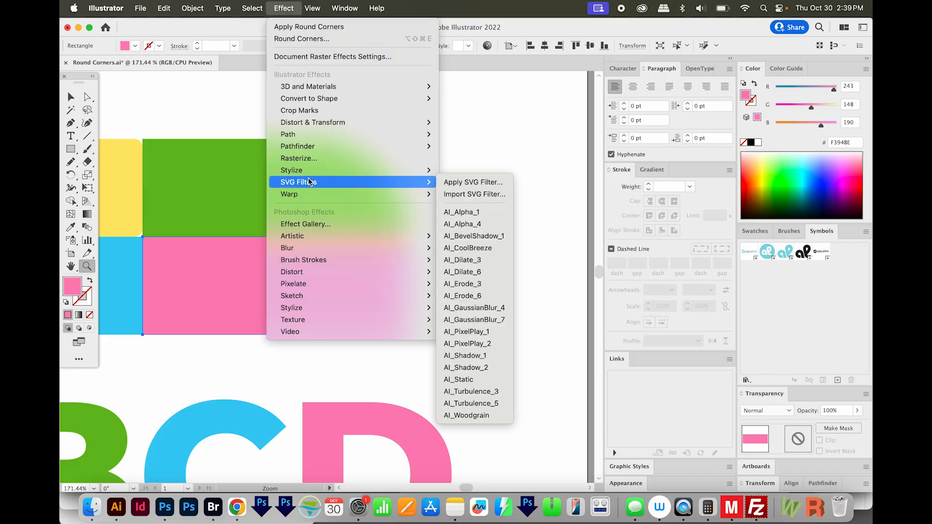
mouse_move(291, 170)
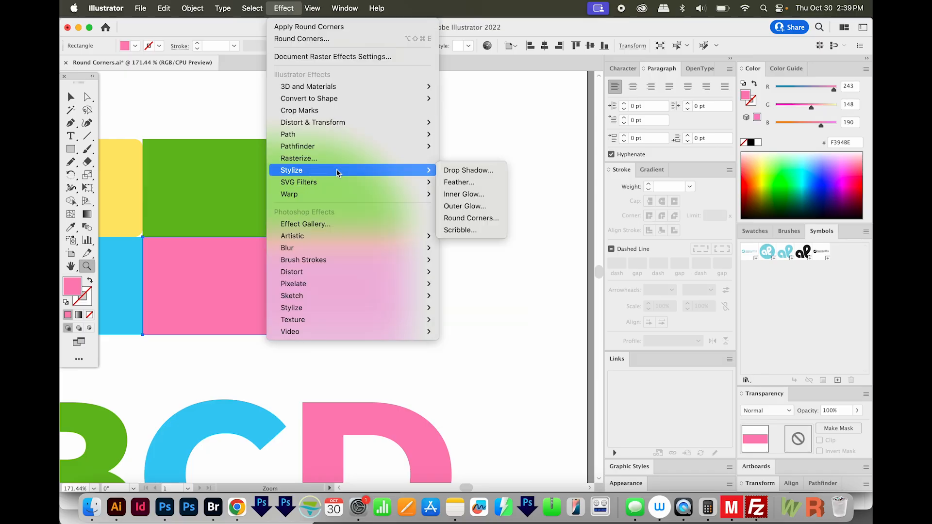
left_click(471, 219)
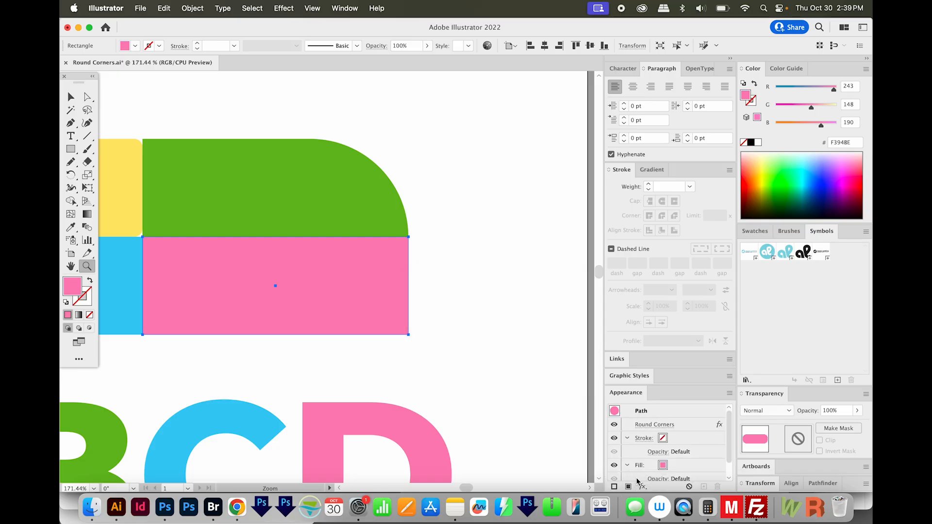
mouse_move(366, 375)
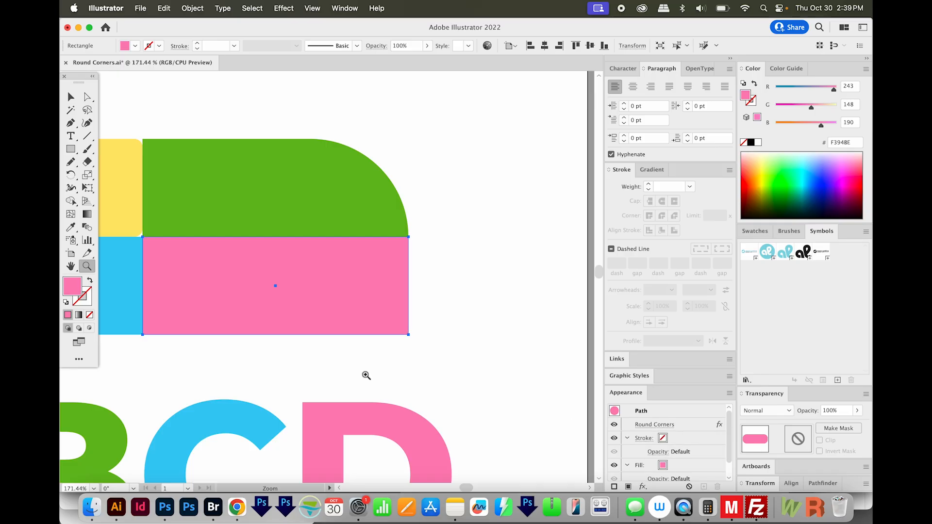
mouse_move(555, 282)
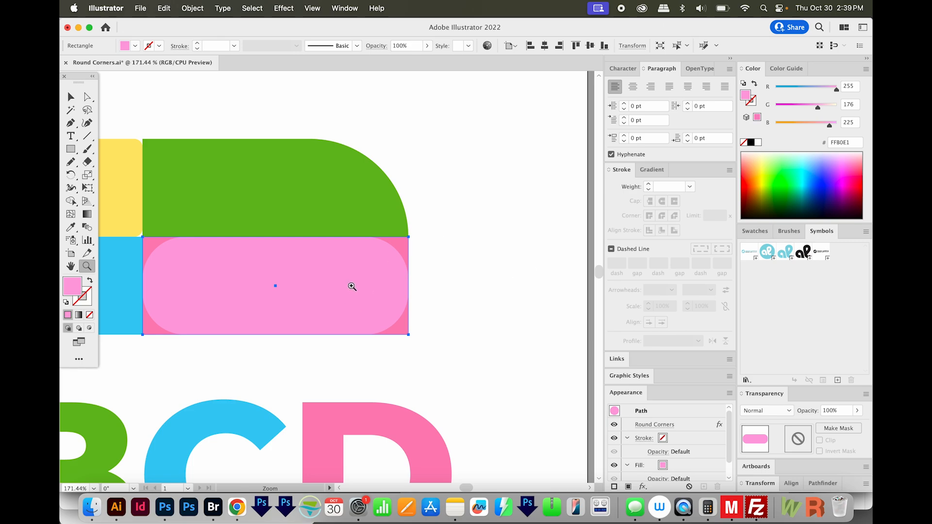
mouse_move(192, 9)
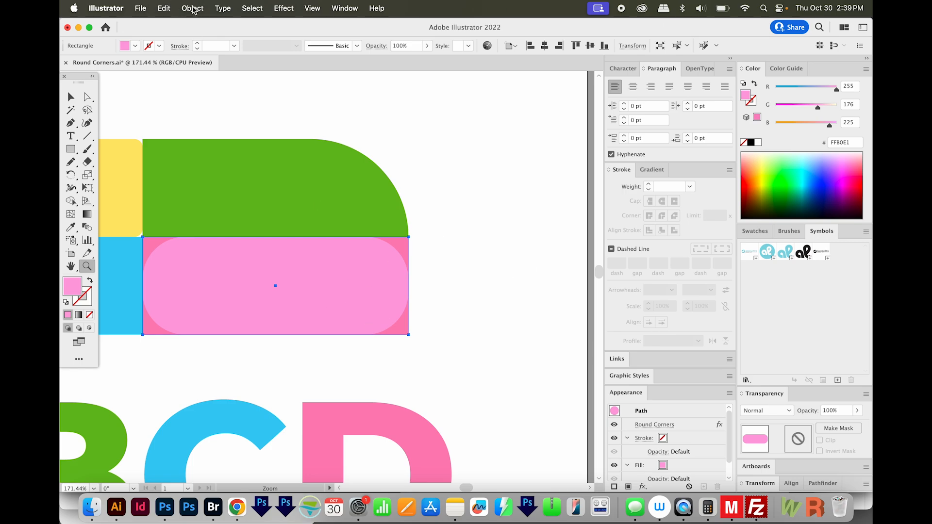
mouse_move(265, 180)
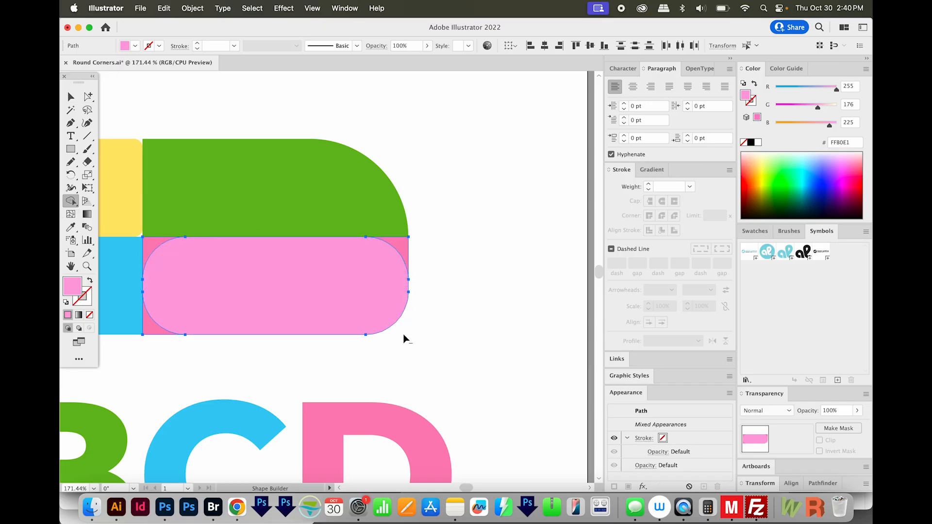
mouse_move(464, 357)
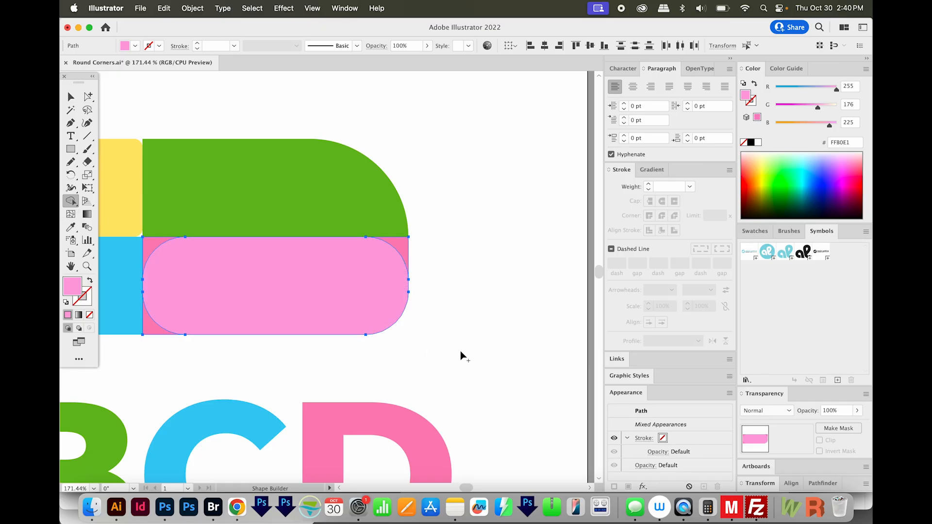
Unite the overlapping pink pill and rectangle into one path with Pathfinder
left_click(820, 426)
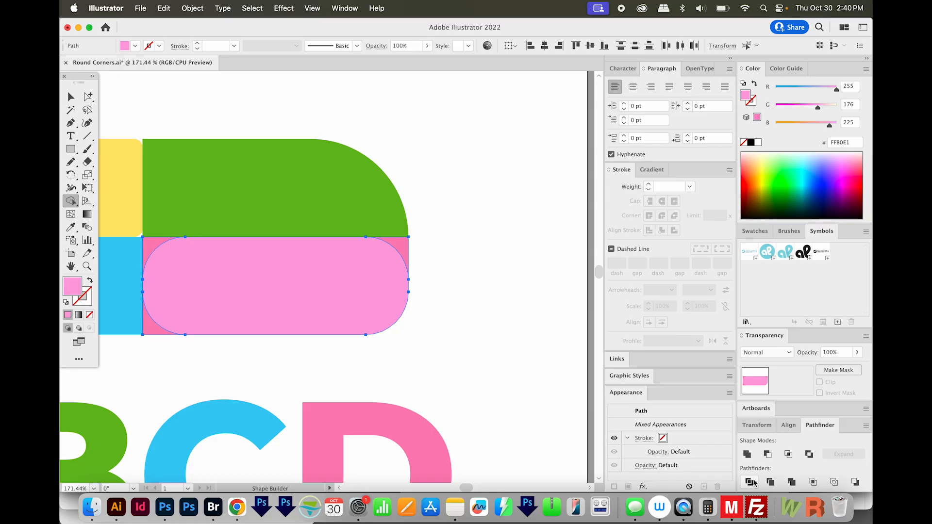
mouse_move(403, 319)
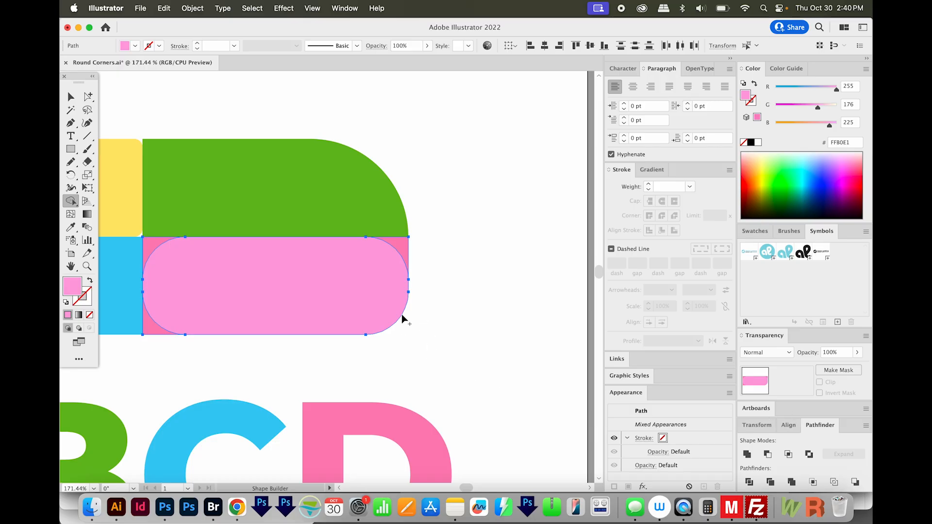
mouse_move(513, 311)
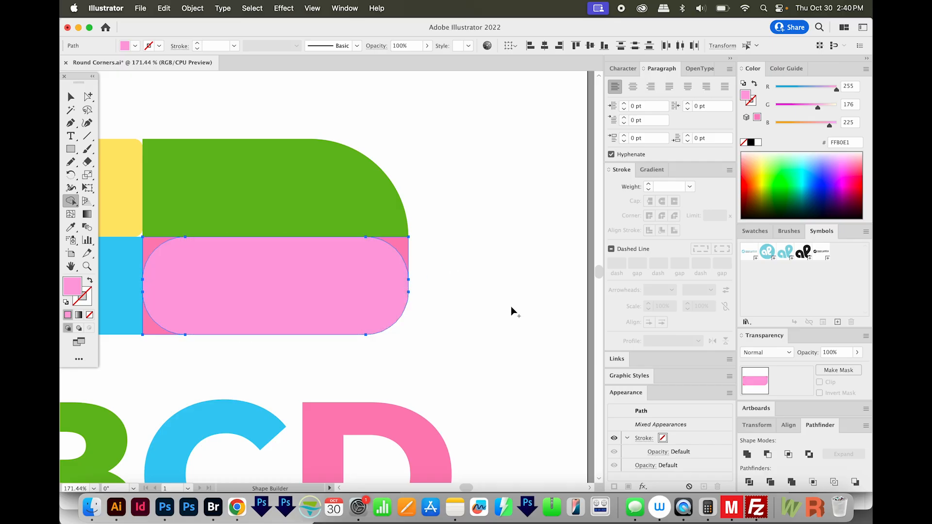
mouse_move(748, 454)
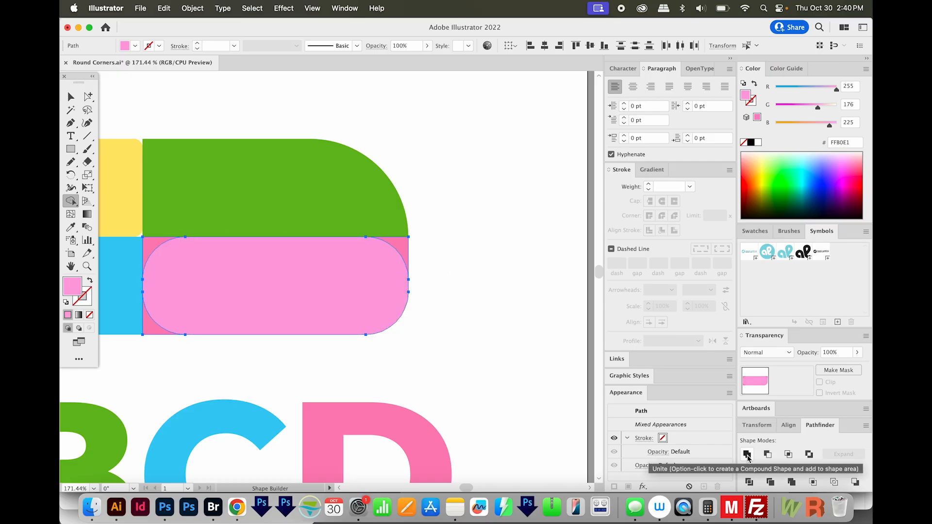
left_click(748, 455)
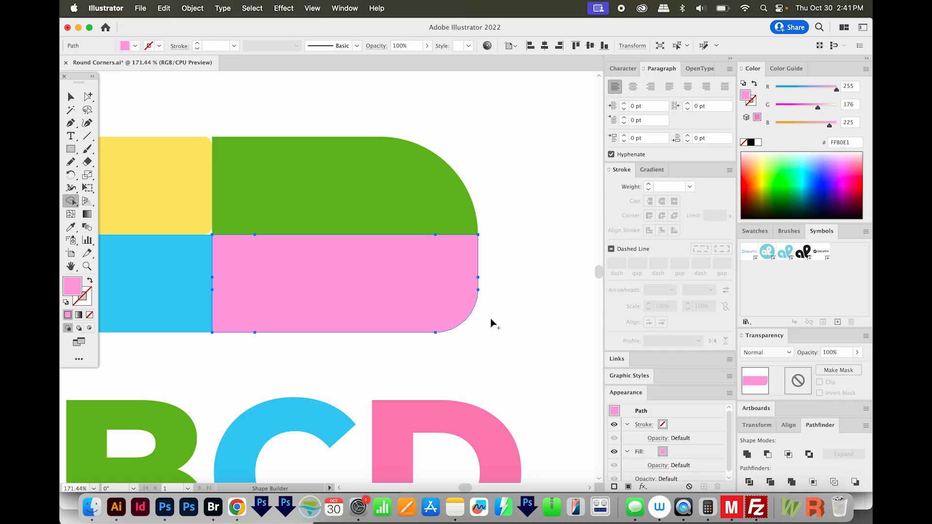
mouse_move(402, 314)
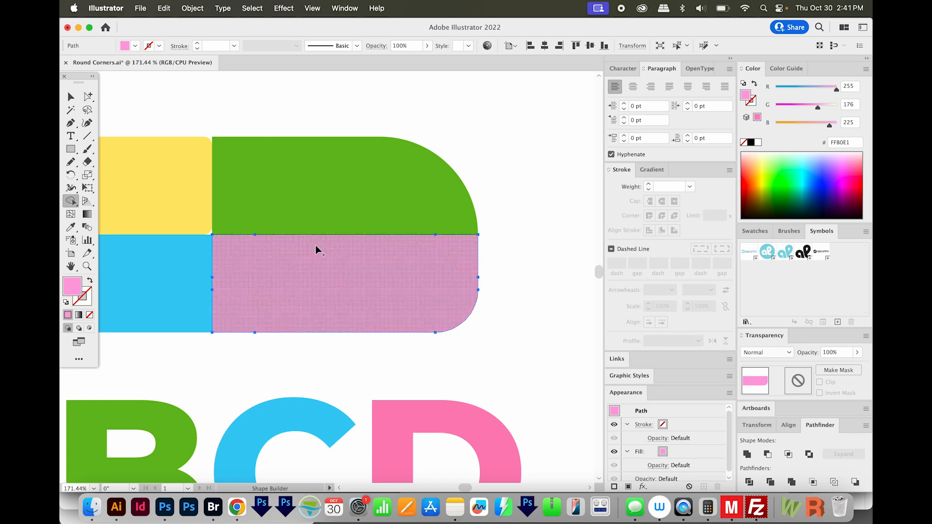
mouse_move(320, 247)
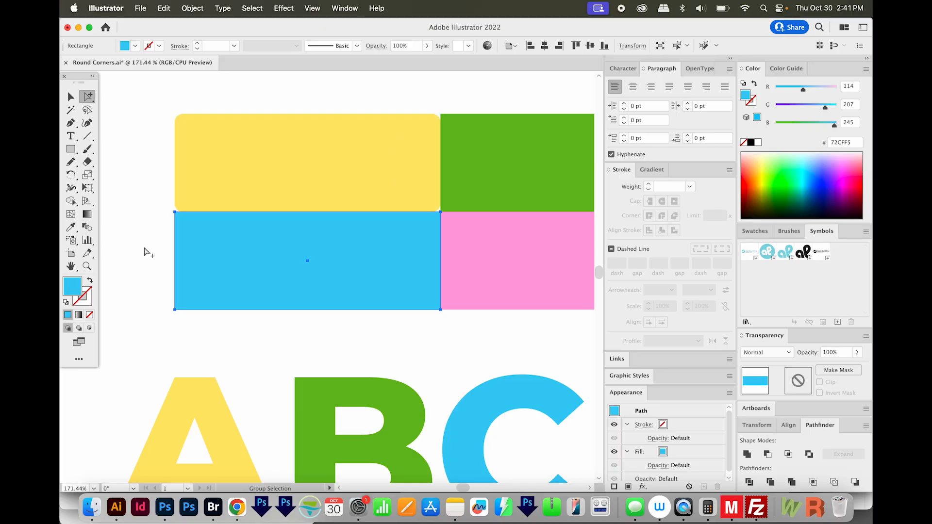
mouse_move(304, 312)
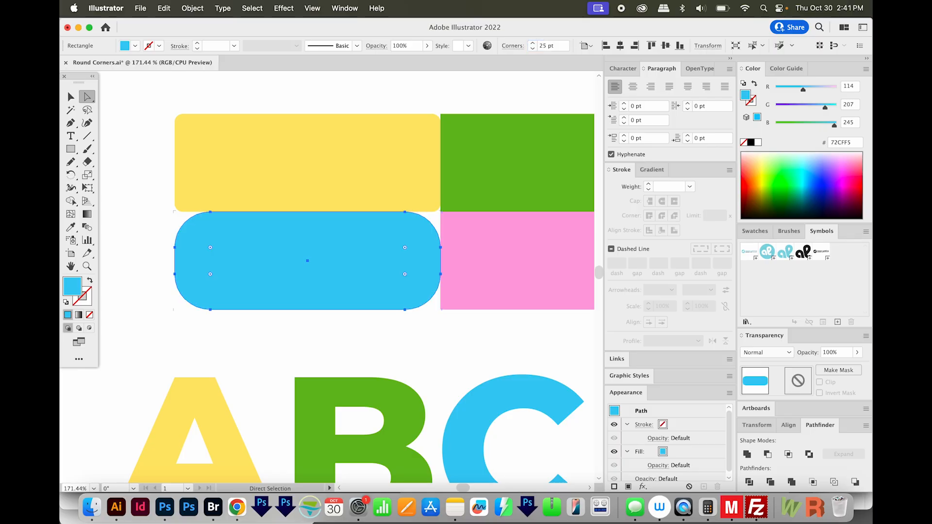
mouse_move(499, 4)
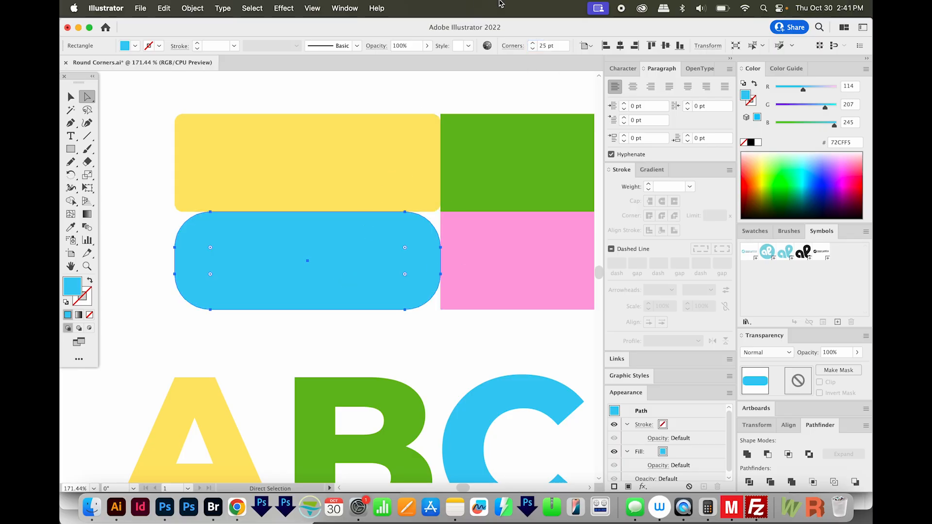
mouse_move(546, 45)
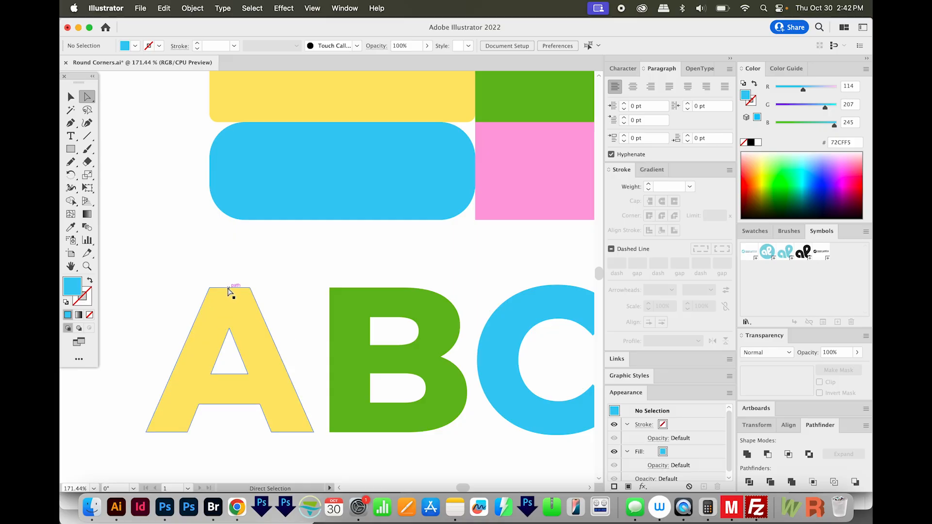
mouse_move(224, 316)
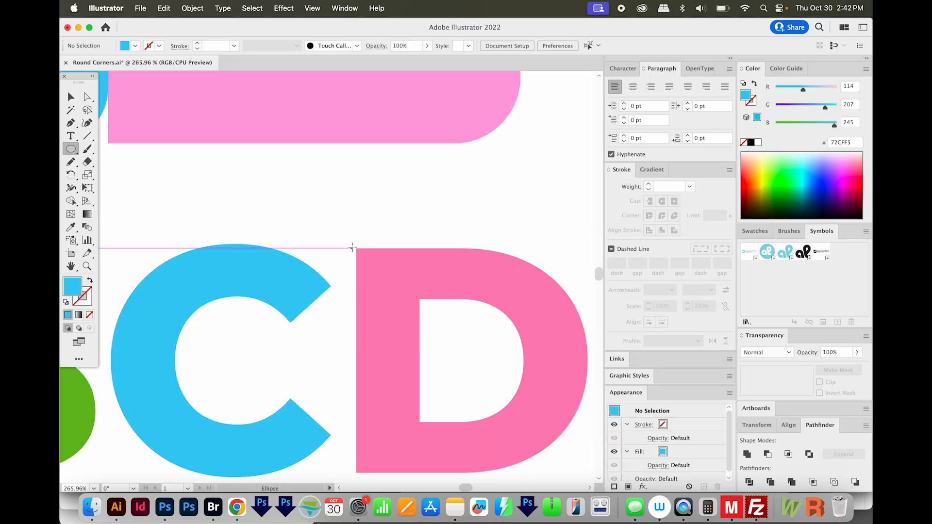
Draw a small circle with the Ellipse tool over the pink D's top-left corner
left_click_drag(351, 247, 379, 272)
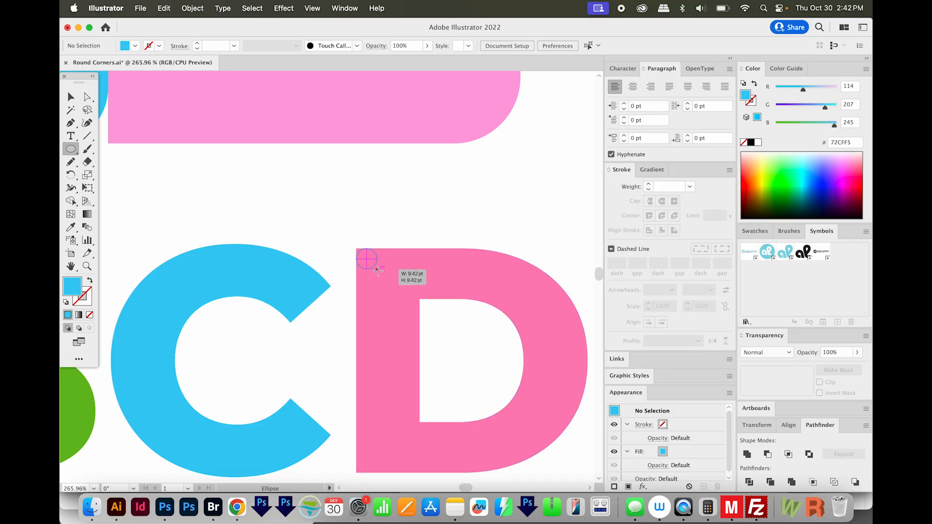
left_click_drag(356, 249, 392, 285)
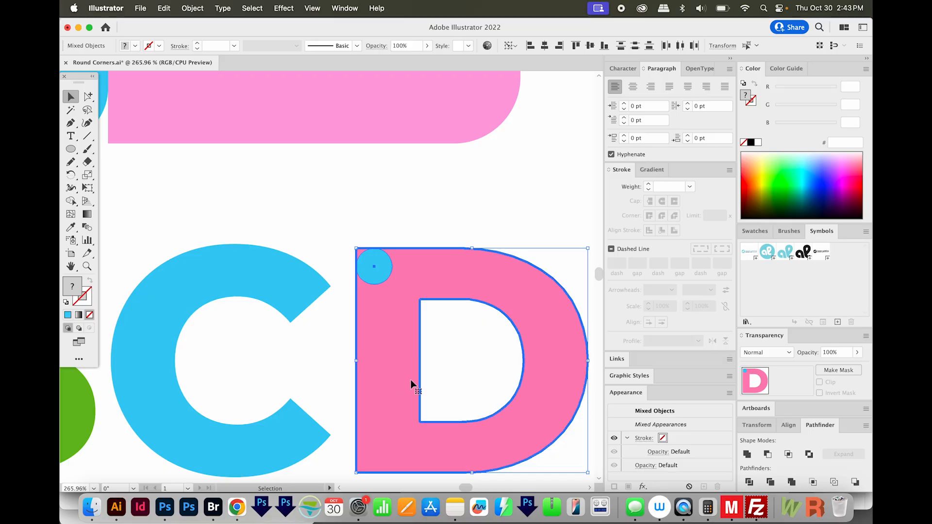
mouse_move(419, 345)
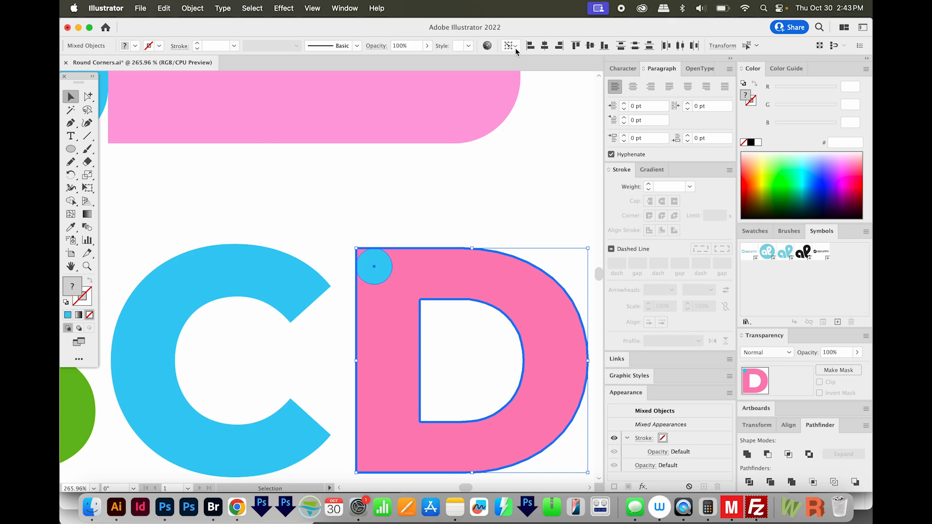
mouse_move(510, 46)
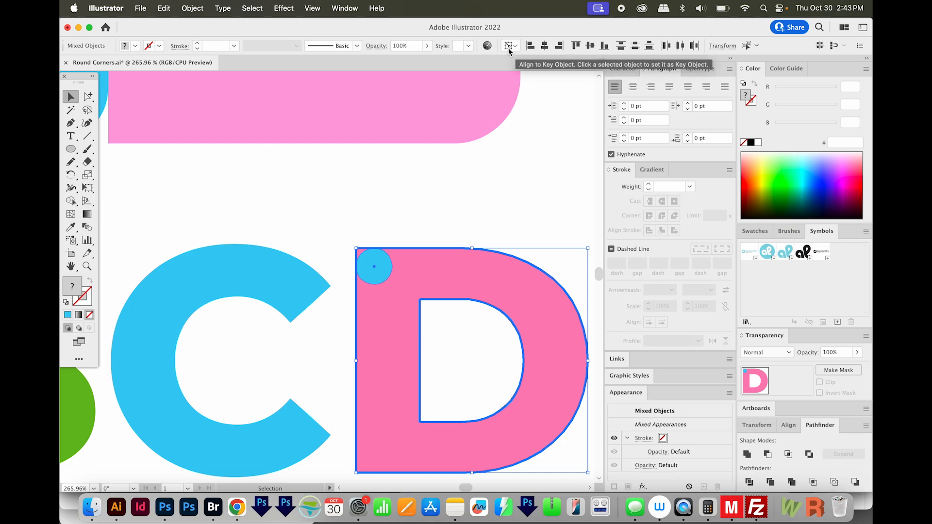
mouse_move(519, 53)
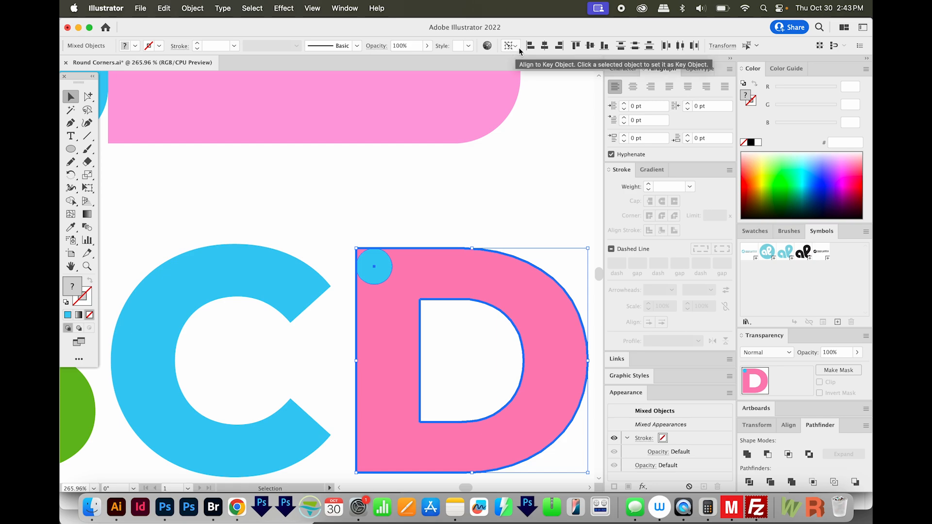
mouse_move(390, 282)
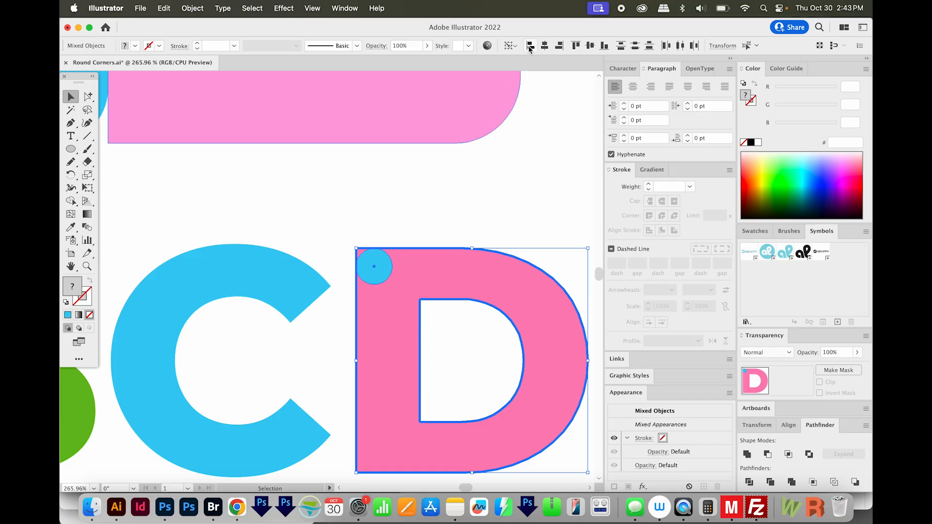
mouse_move(529, 46)
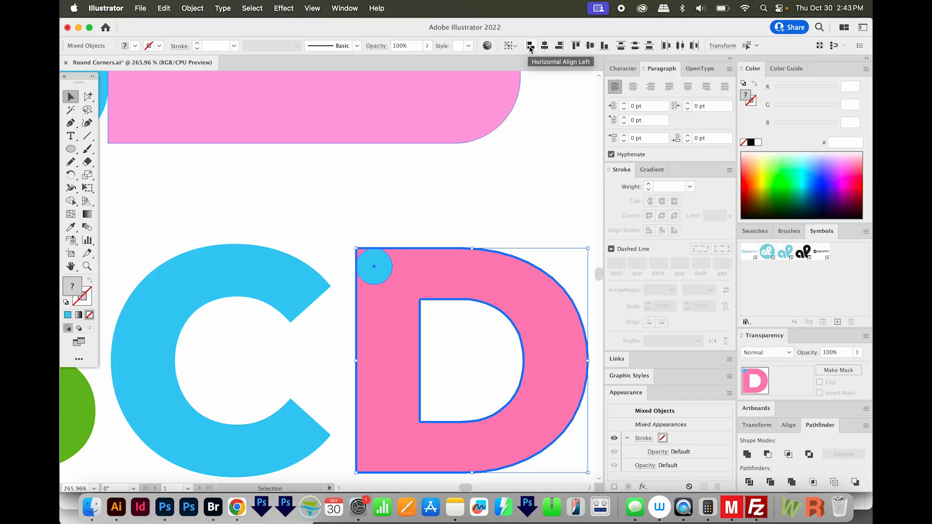
mouse_move(576, 46)
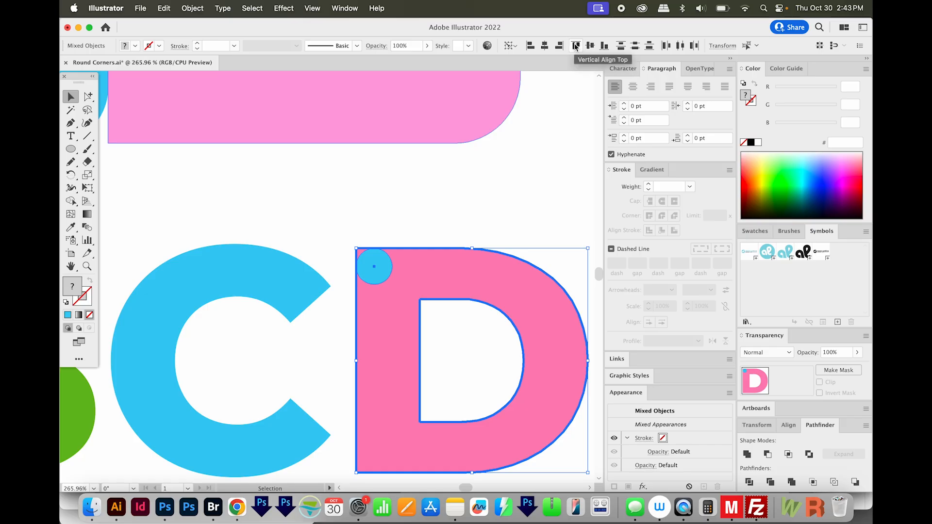
mouse_move(403, 346)
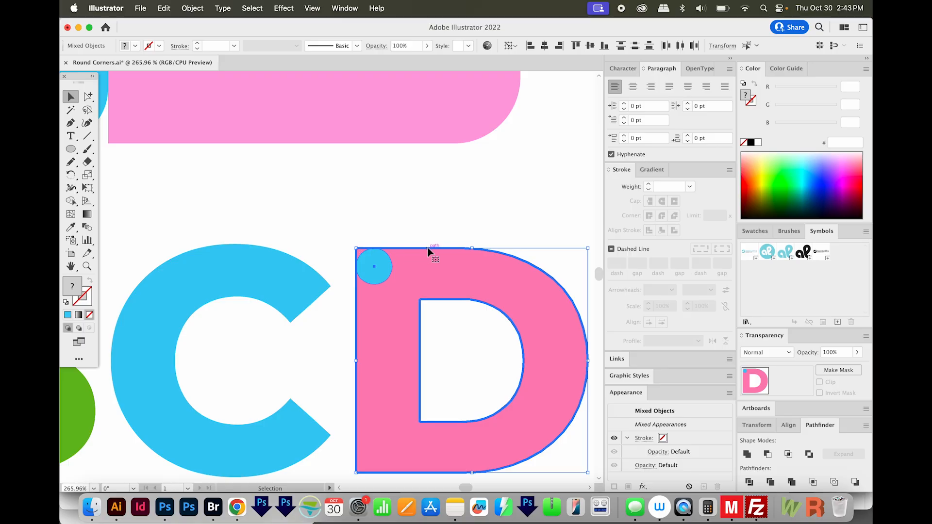
mouse_move(654, 346)
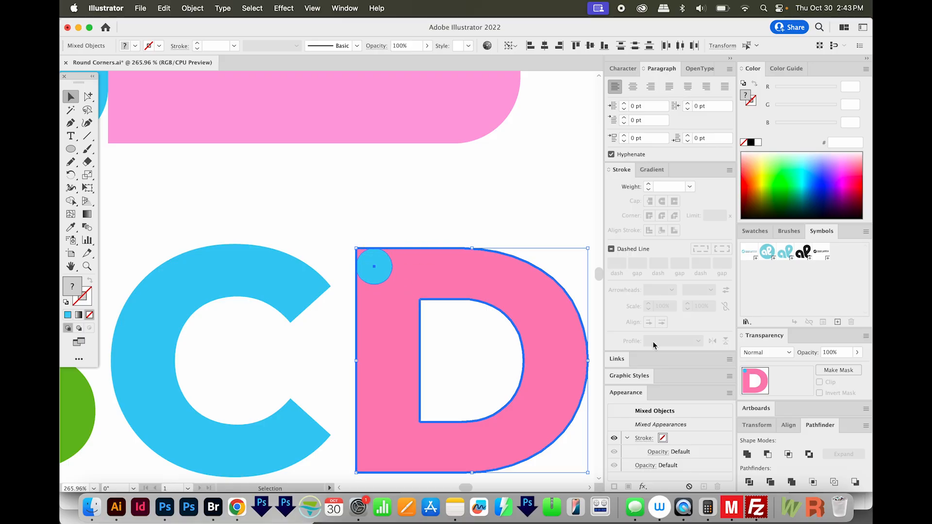
mouse_move(787, 414)
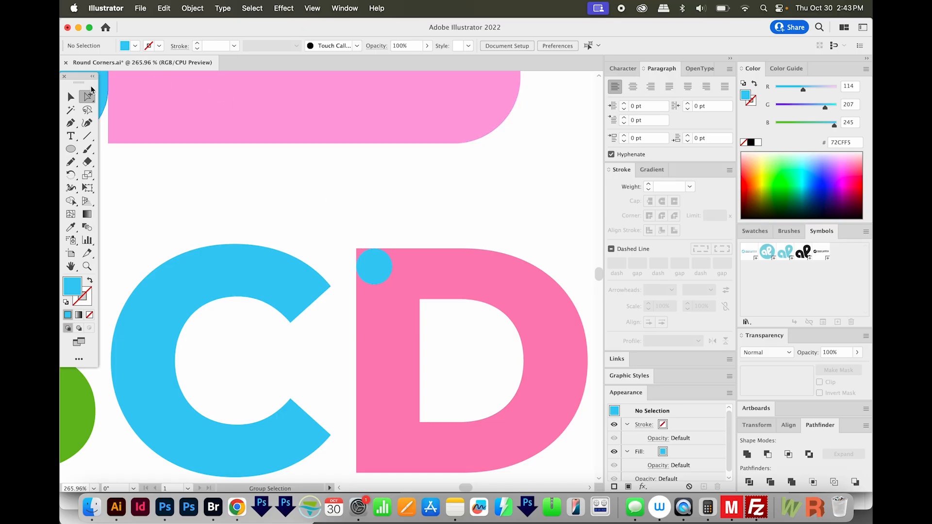
mouse_move(360, 252)
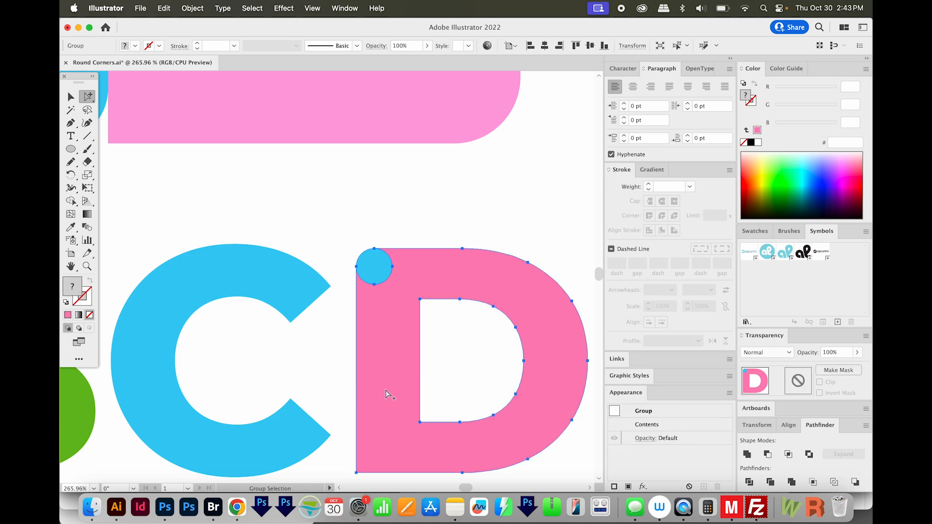
mouse_move(189, 344)
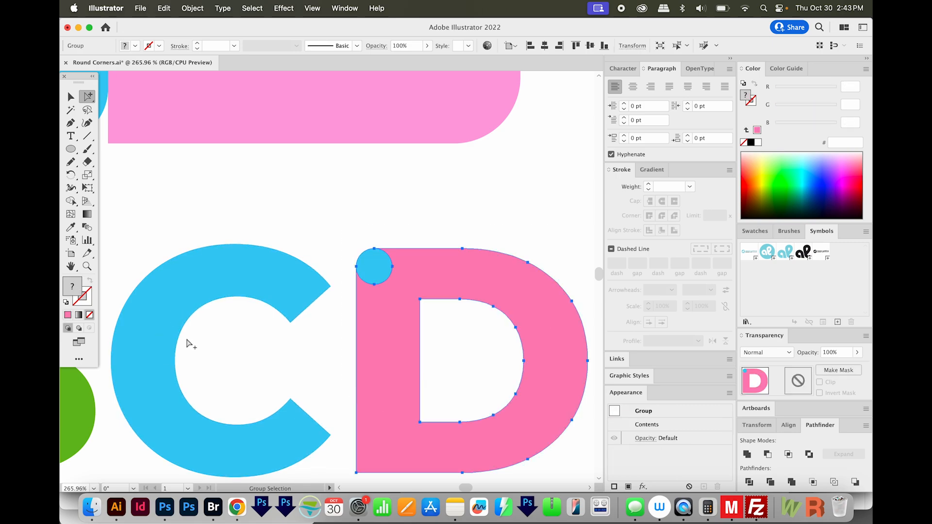
mouse_move(213, 316)
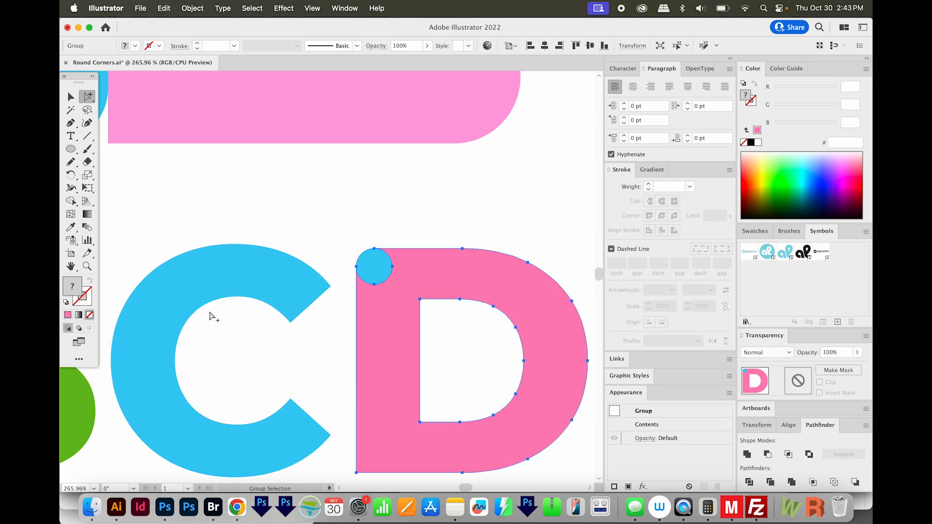
Group the selected pink D and small blue circle via the Object menu
left_click(223, 7)
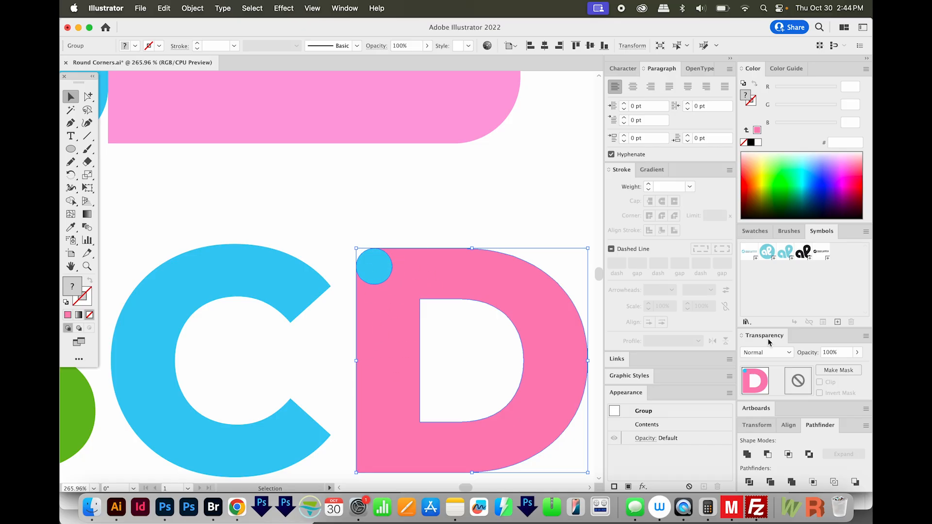
mouse_move(748, 453)
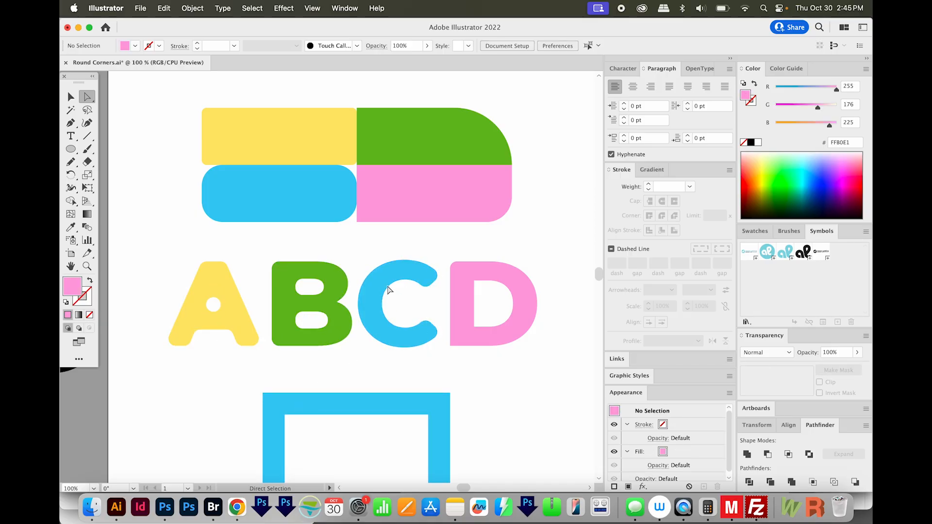
mouse_move(437, 361)
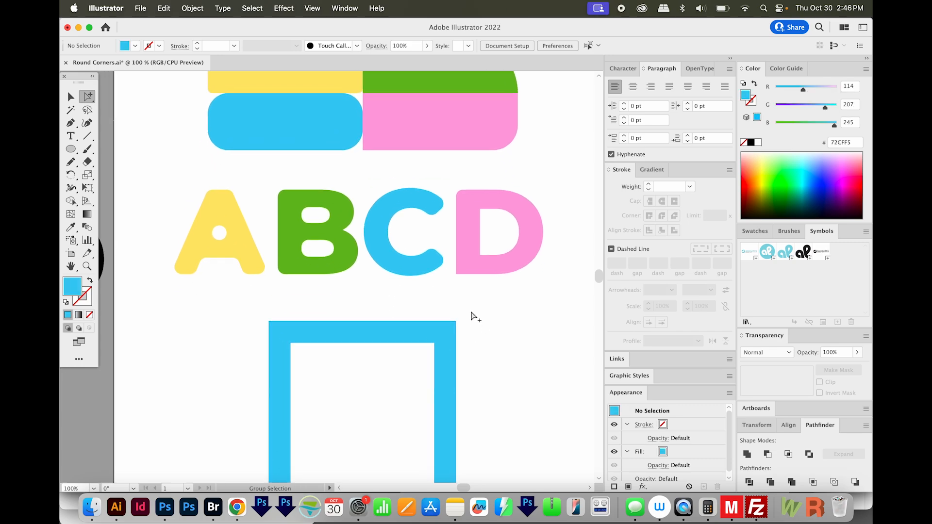
mouse_move(479, 314)
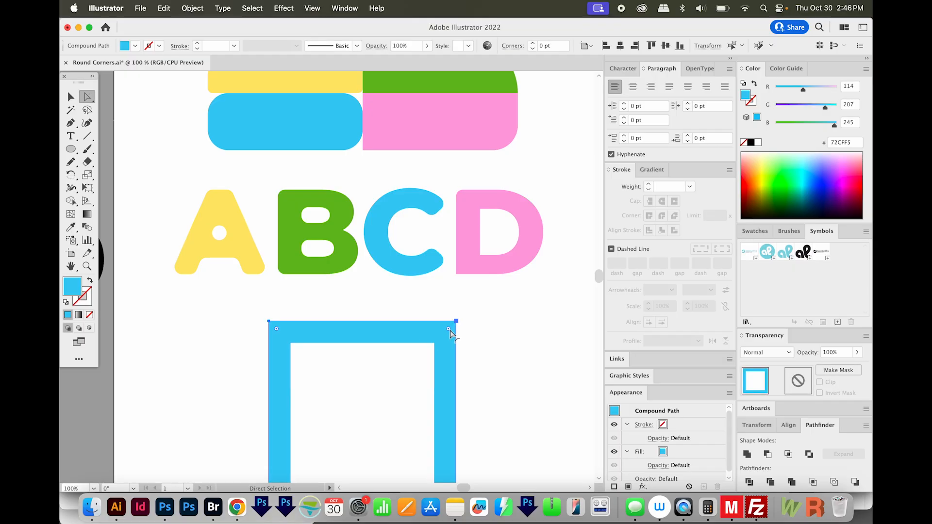
Drag the frame's outer corner widgets to about 22 pt and set them to inverted round cutouts
left_click_drag(452, 329, 445, 339)
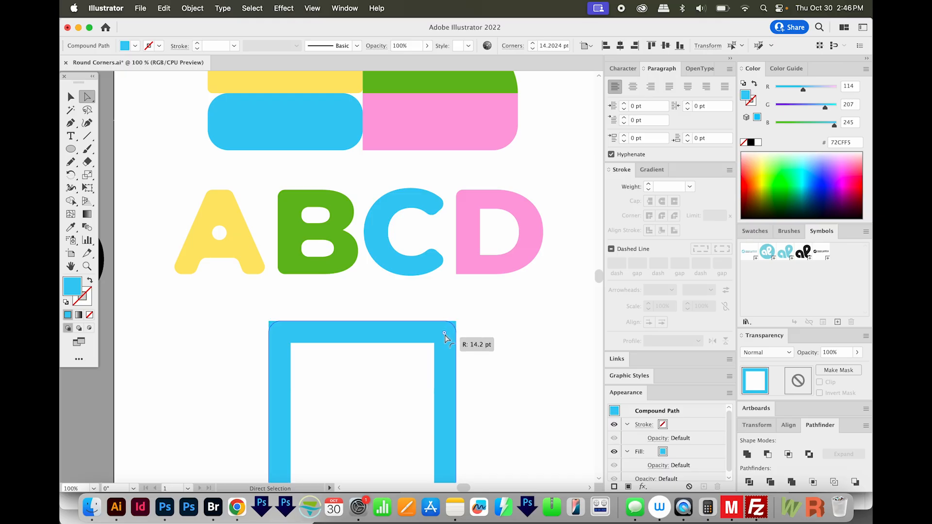
left_click_drag(444, 333, 445, 340)
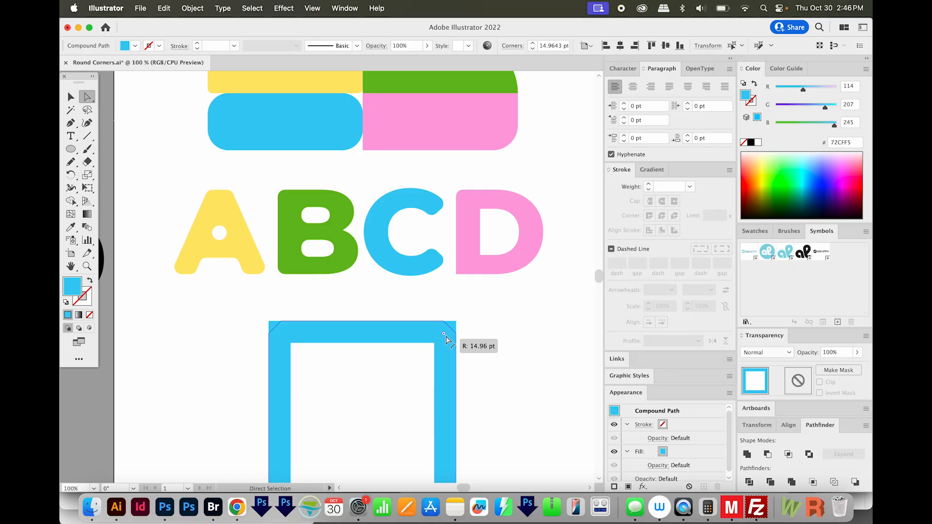
left_click_drag(444, 334, 440, 338)
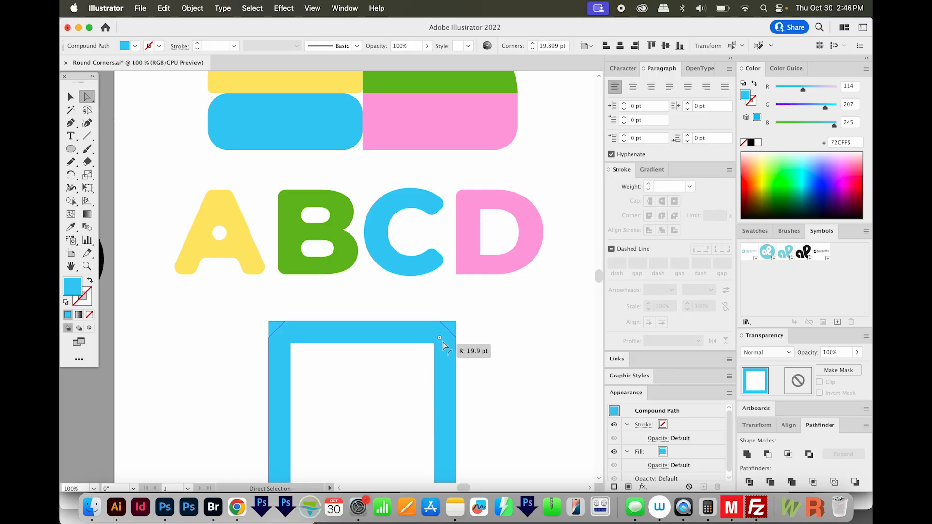
left_click_drag(440, 338, 444, 346)
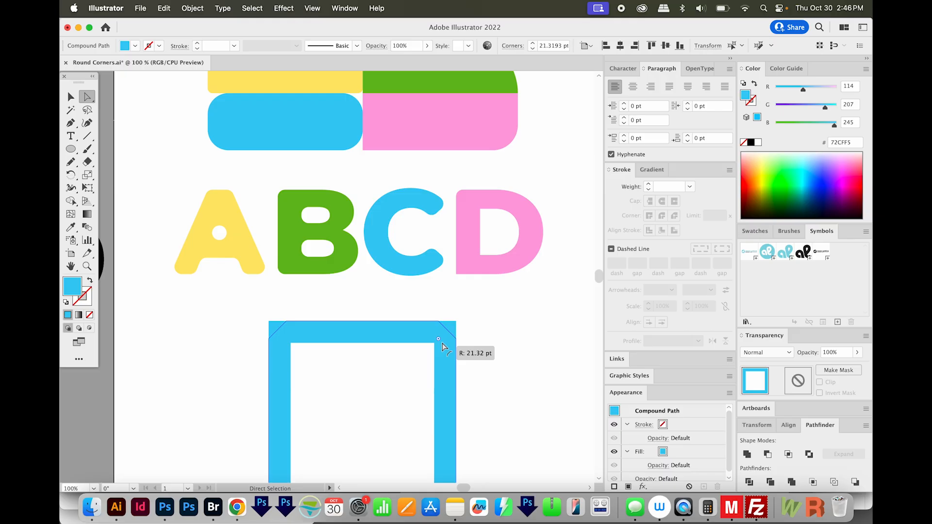
left_click_drag(439, 339, 441, 342)
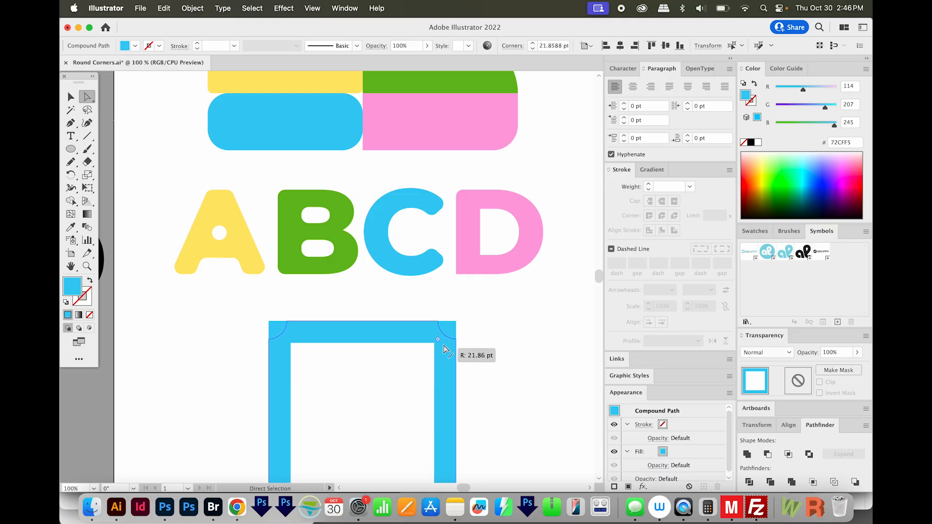
left_click_drag(438, 340, 447, 347)
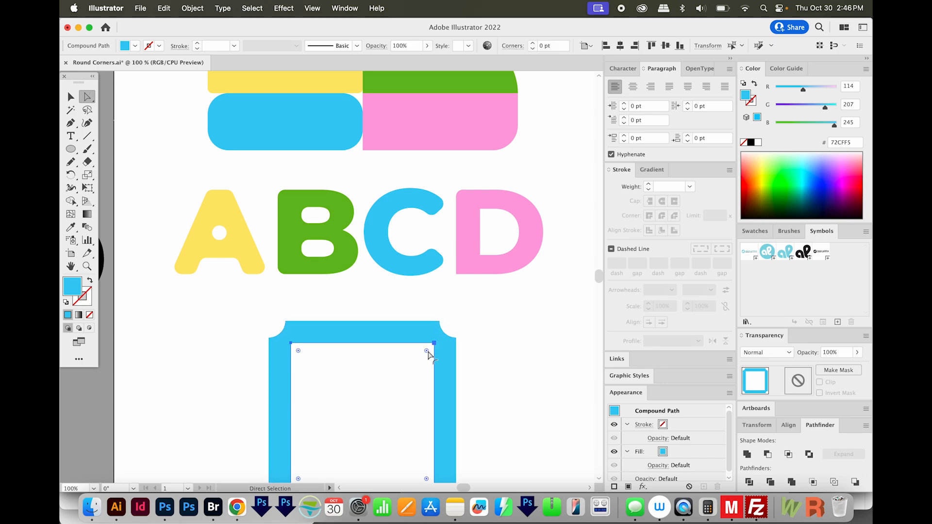
Drag the frame's inner corner widgets inward to about 11 pt rounding
left_click_drag(433, 351, 428, 357)
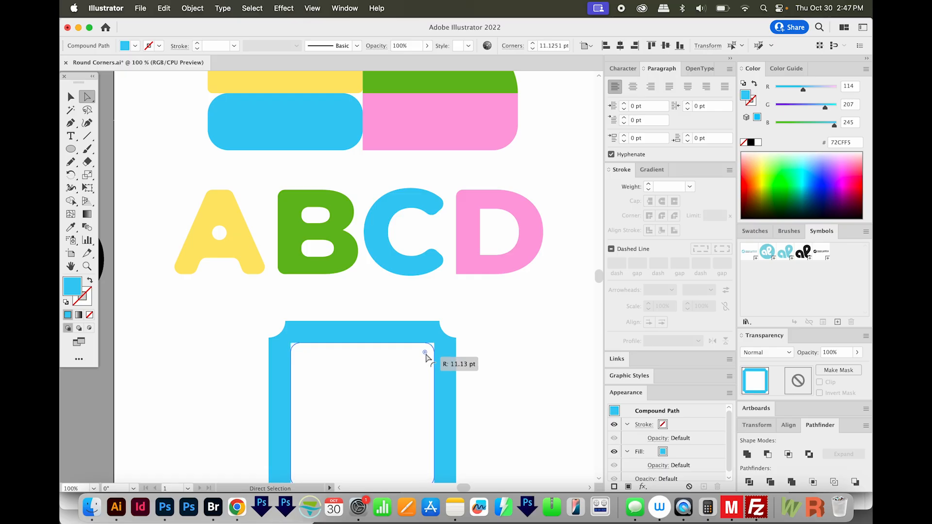
left_click_drag(426, 356, 420, 364)
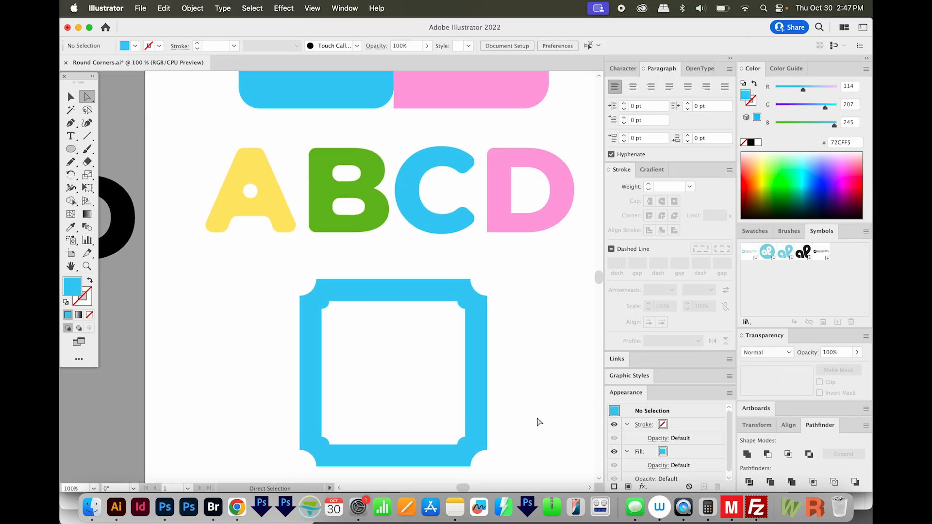
mouse_move(508, 254)
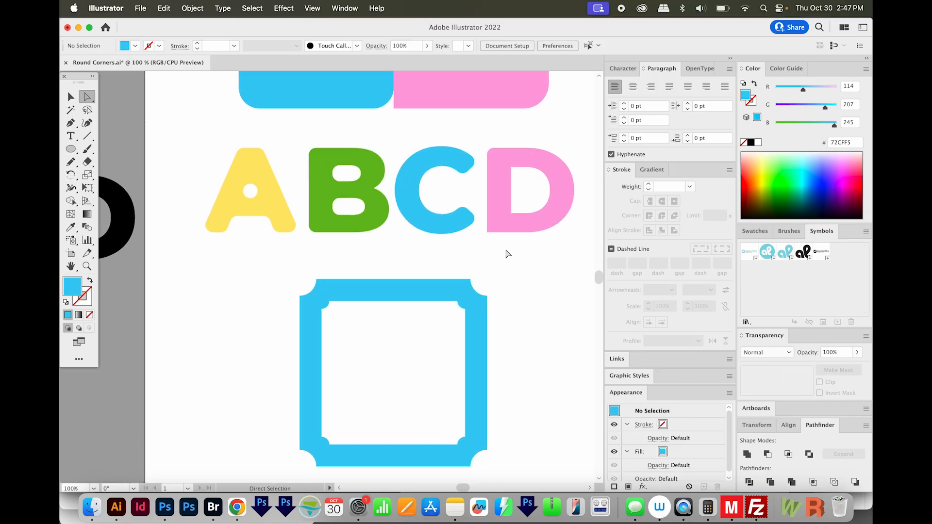